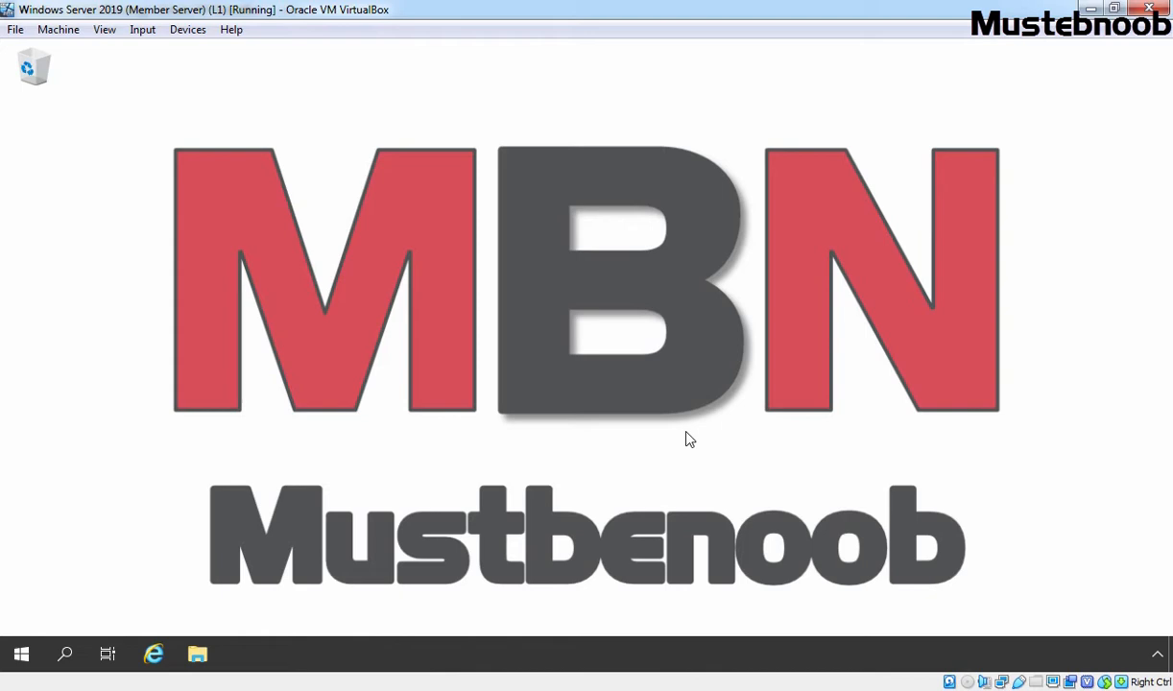
pyautogui.moveTo(13, 653)
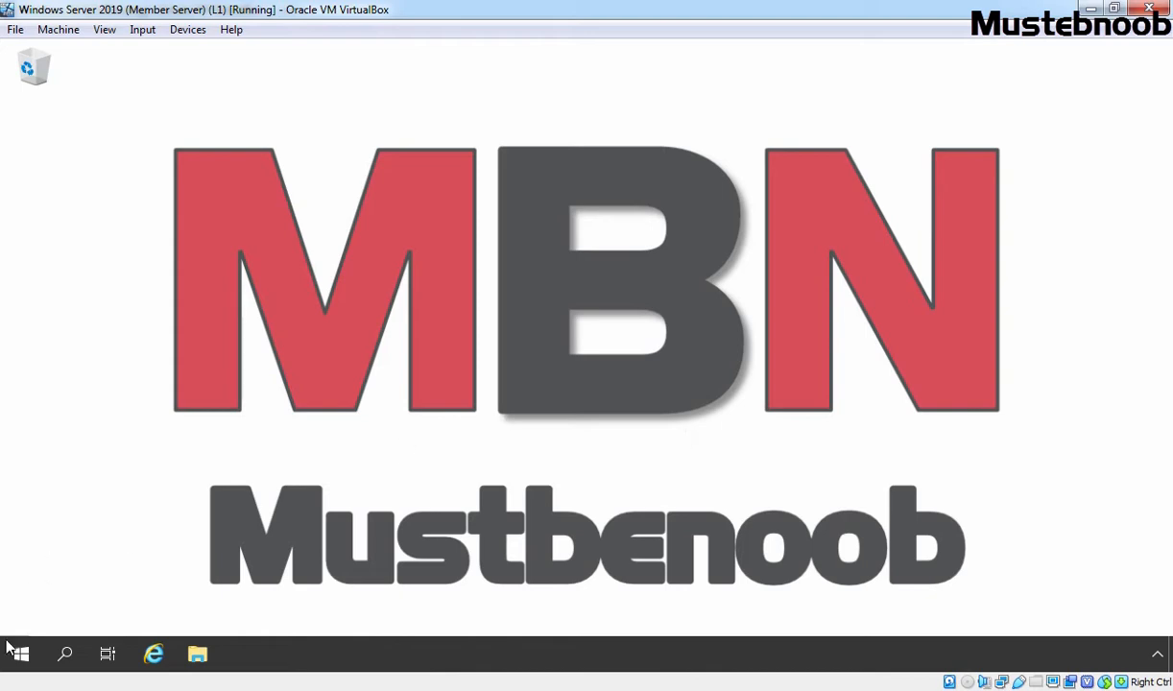
# Open the Windows Administrative Tools folder from the Start menu
pyautogui.click(17, 653)
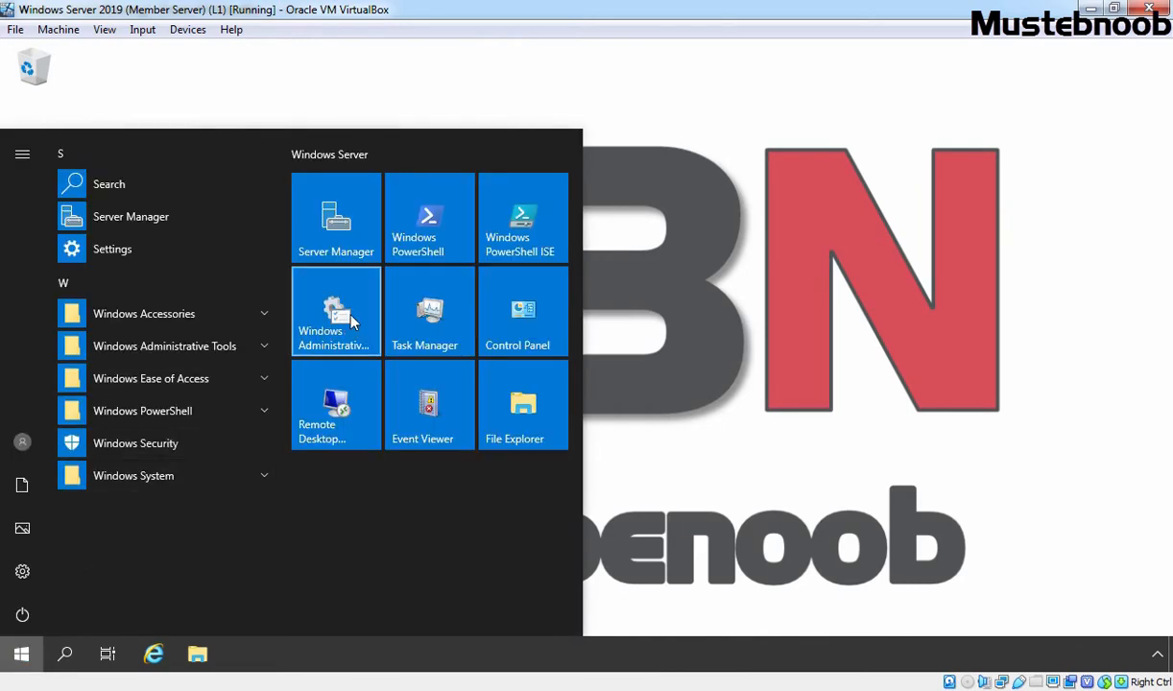
pyautogui.click(336, 311)
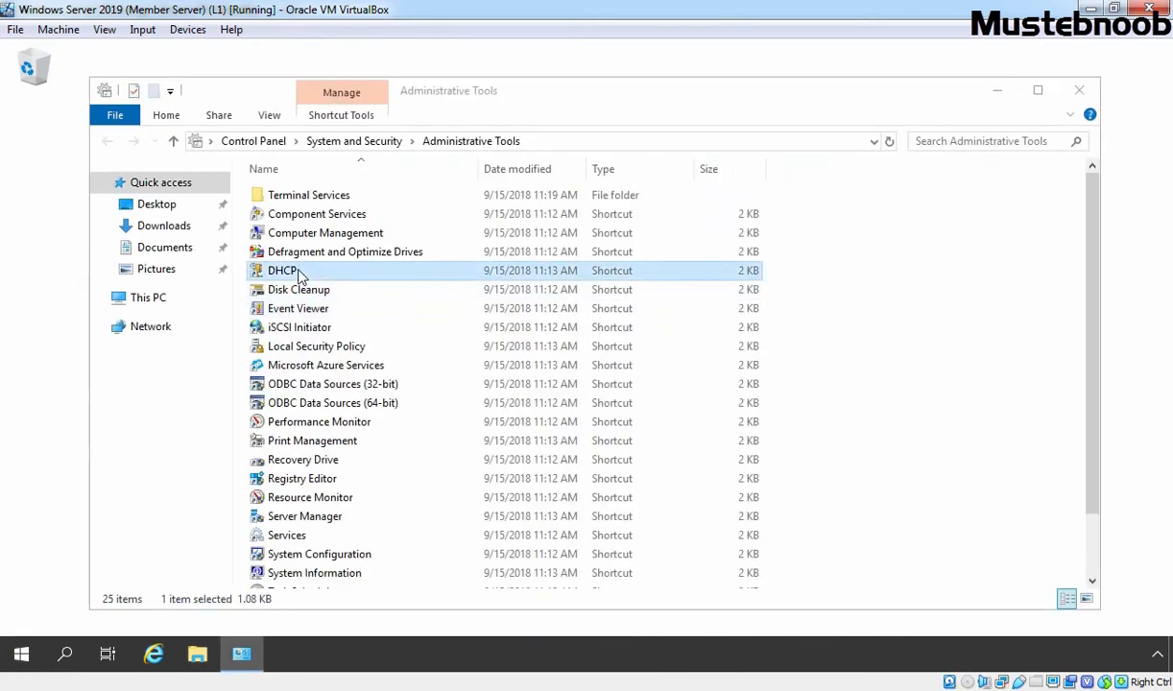
# Launch DHCP and show the empty Policies node under member-server01 > IPv4 > Scope 192.168.1.0
pyautogui.doubleClick(283, 269)
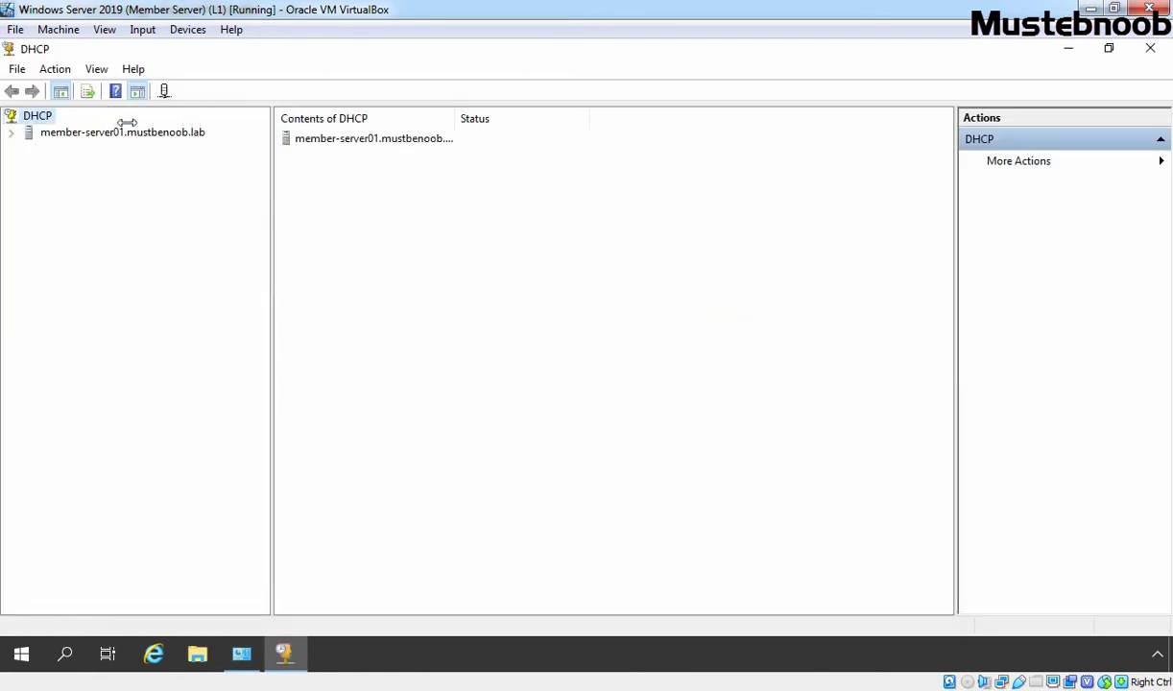
pyautogui.click(121, 131)
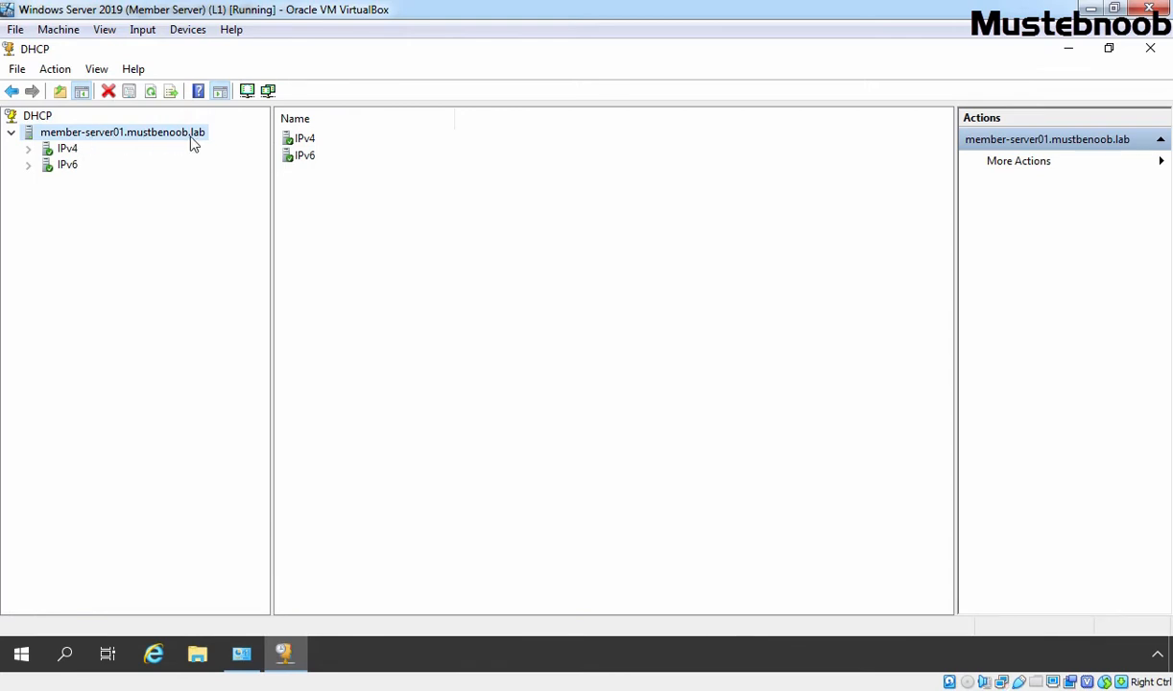
pyautogui.click(67, 148)
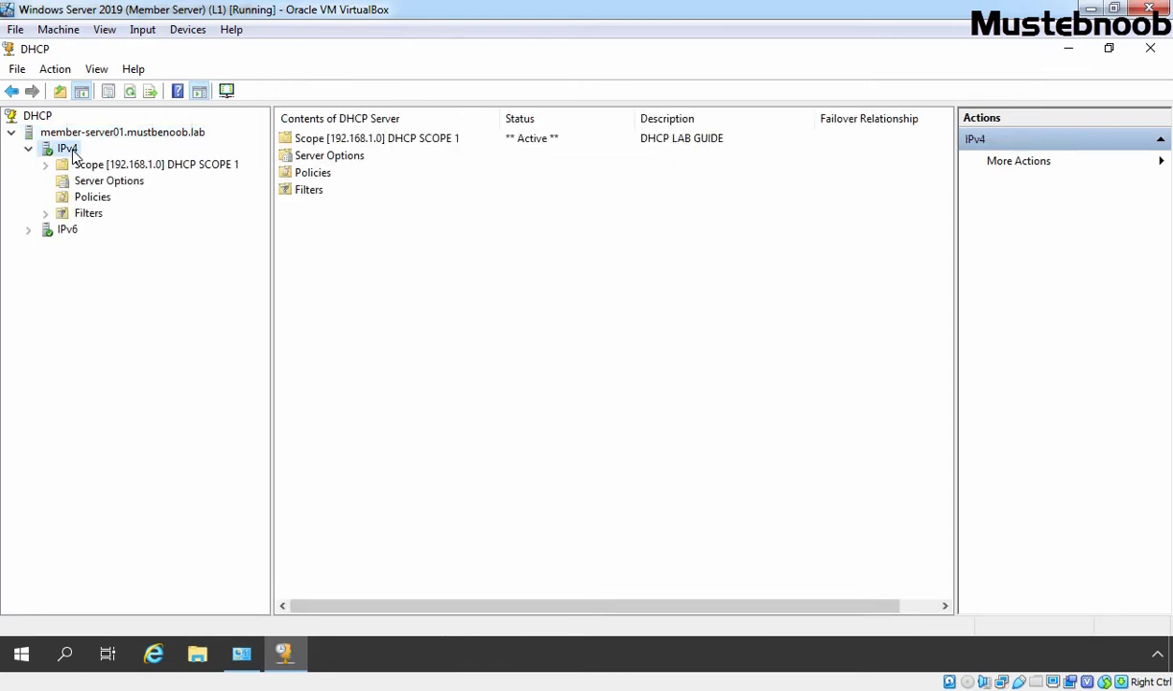
pyautogui.click(157, 165)
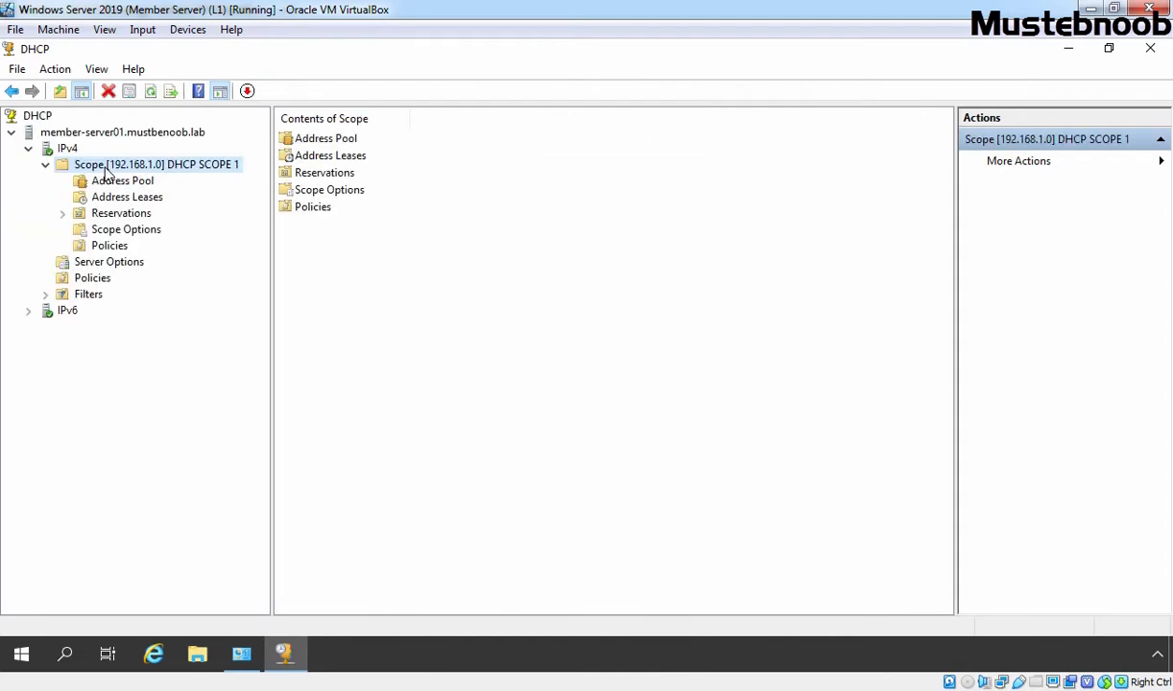
pyautogui.click(107, 245)
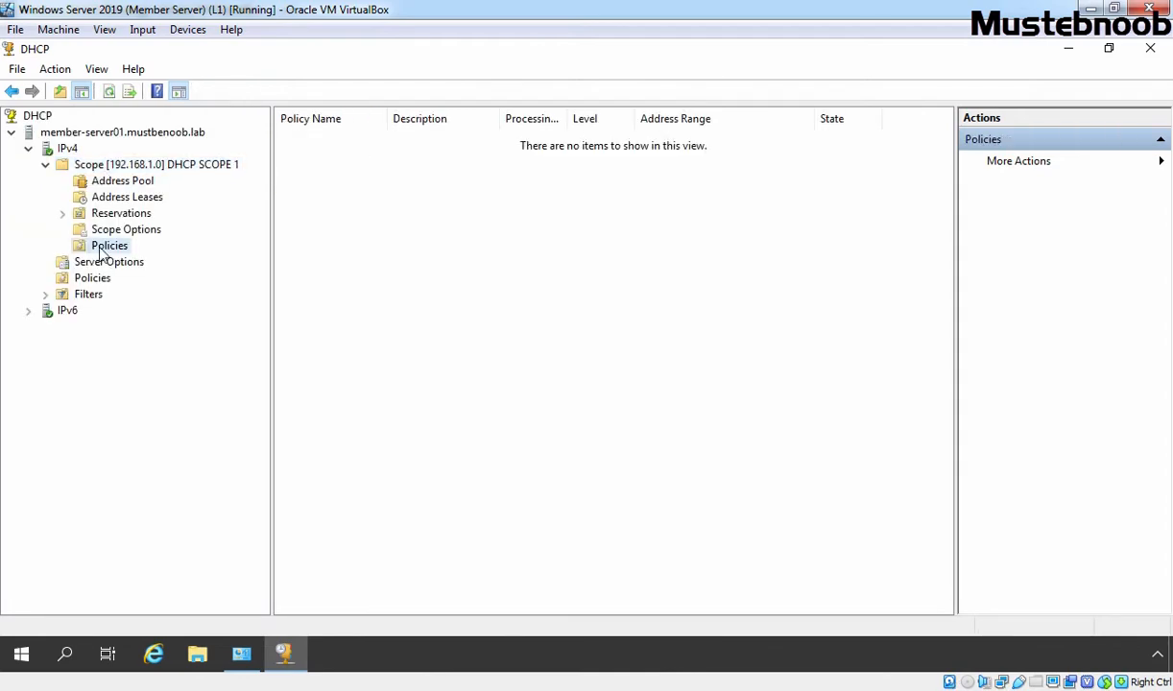
pyautogui.click(110, 246)
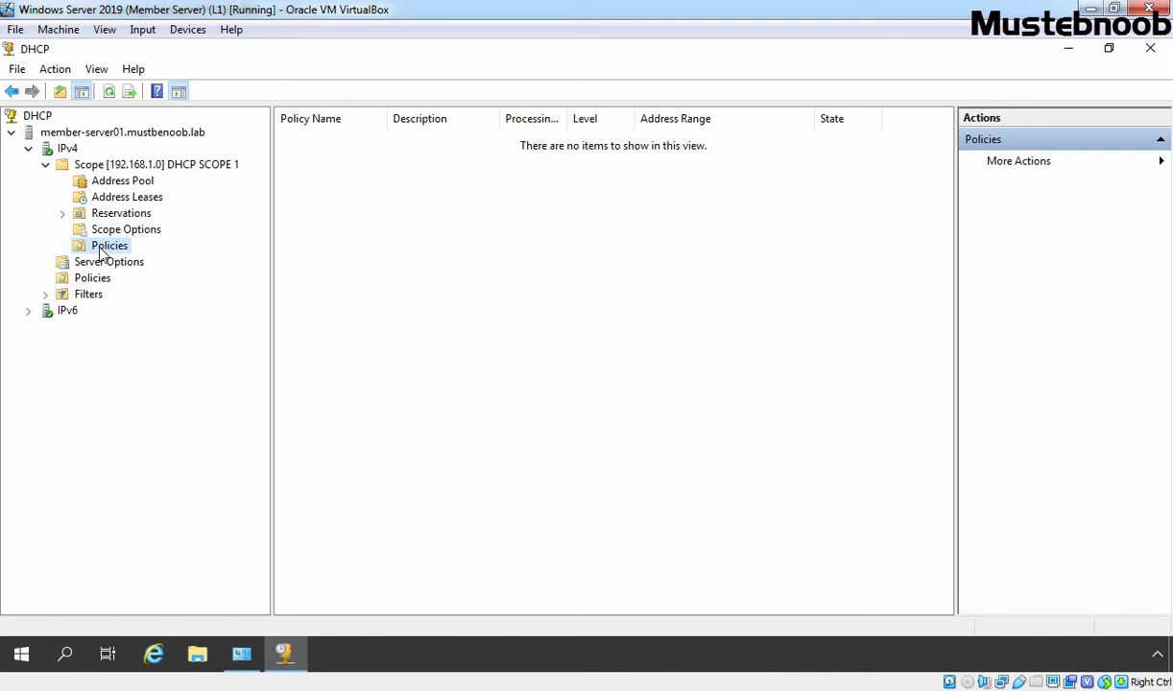
# Create a new policy named 'For All VirtualBox VMs' with description 'DHCP PBA LAB GUIDE'
pyautogui.rightClick(110, 246)
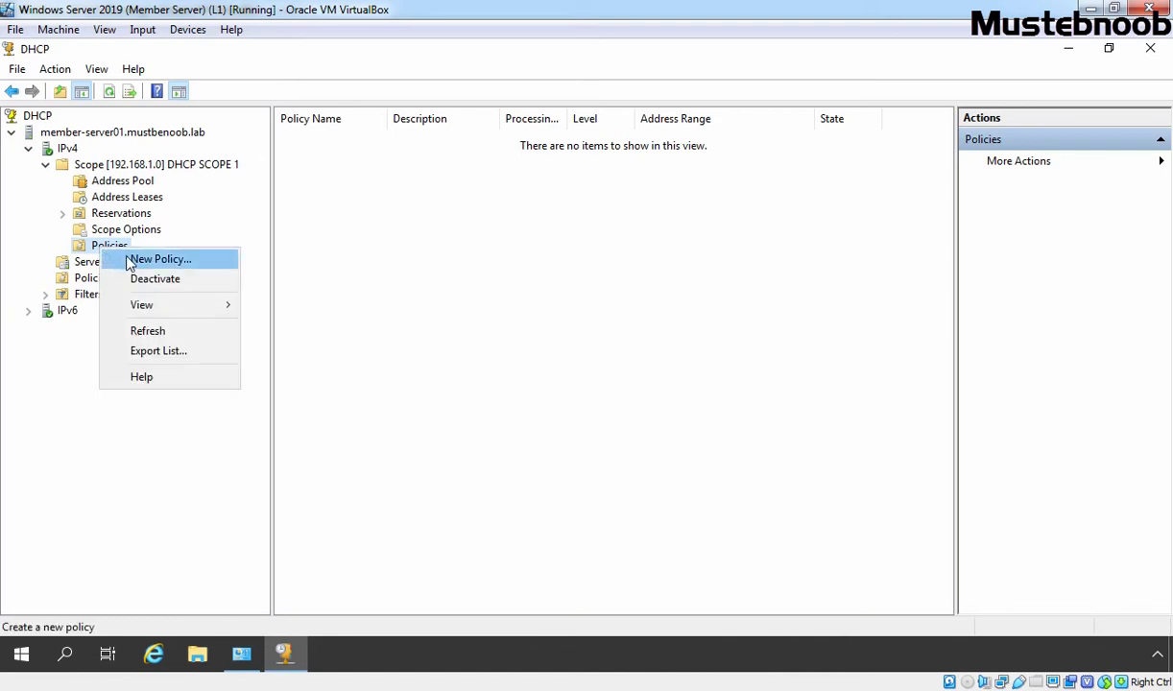
pyautogui.click(161, 259)
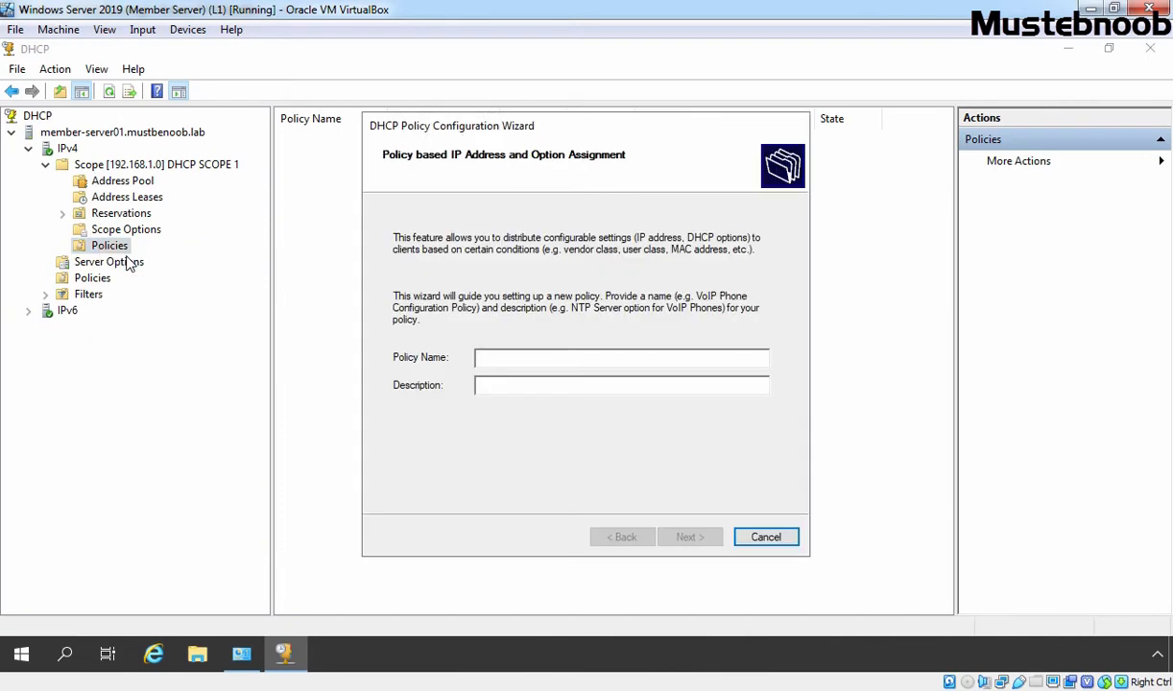
pyautogui.write('For All VirtualBox VMs')
pyautogui.write('DHCP ')
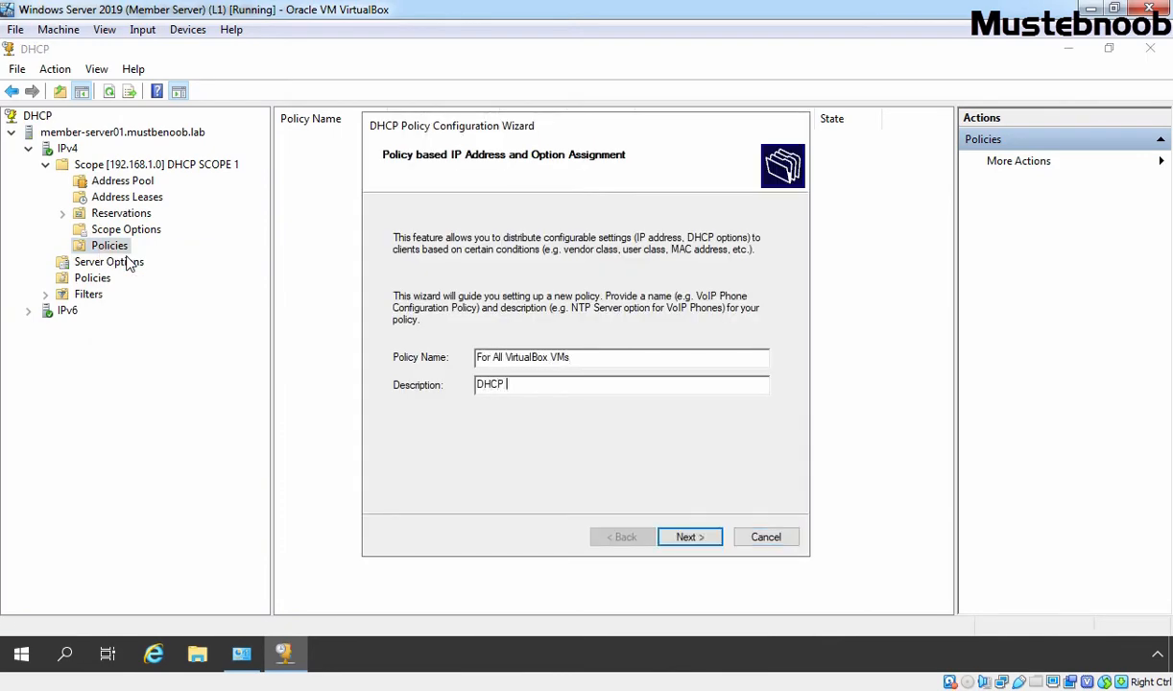
pyautogui.write('PBA LAB GUIDE')
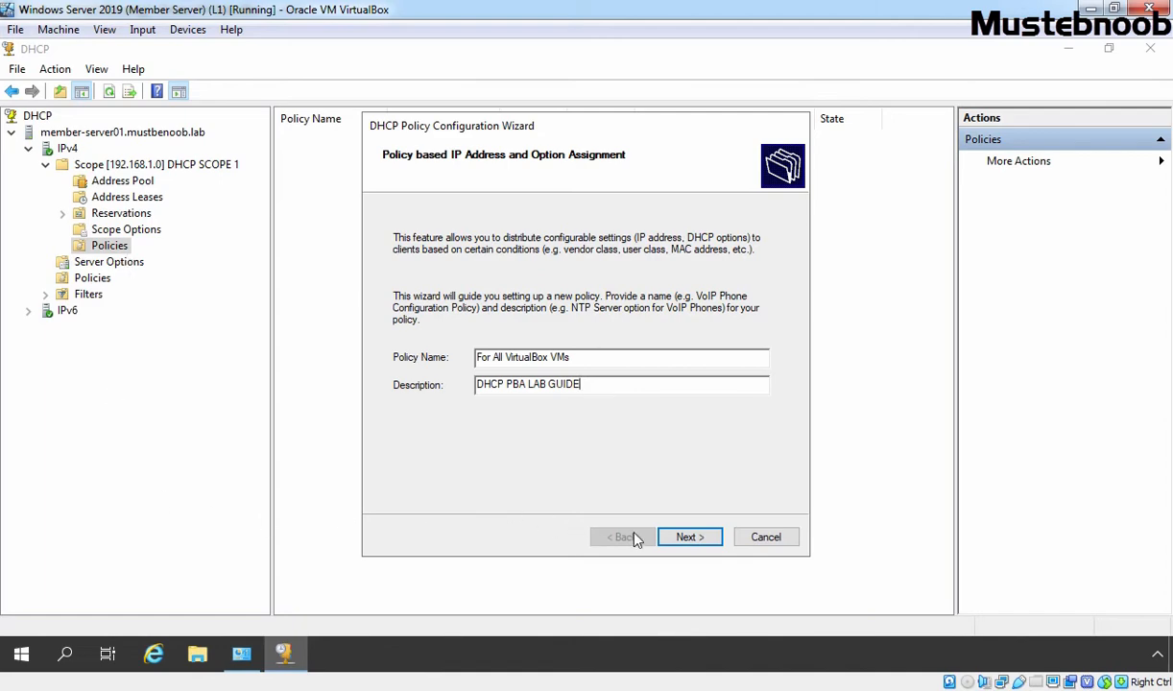
pyautogui.click(689, 537)
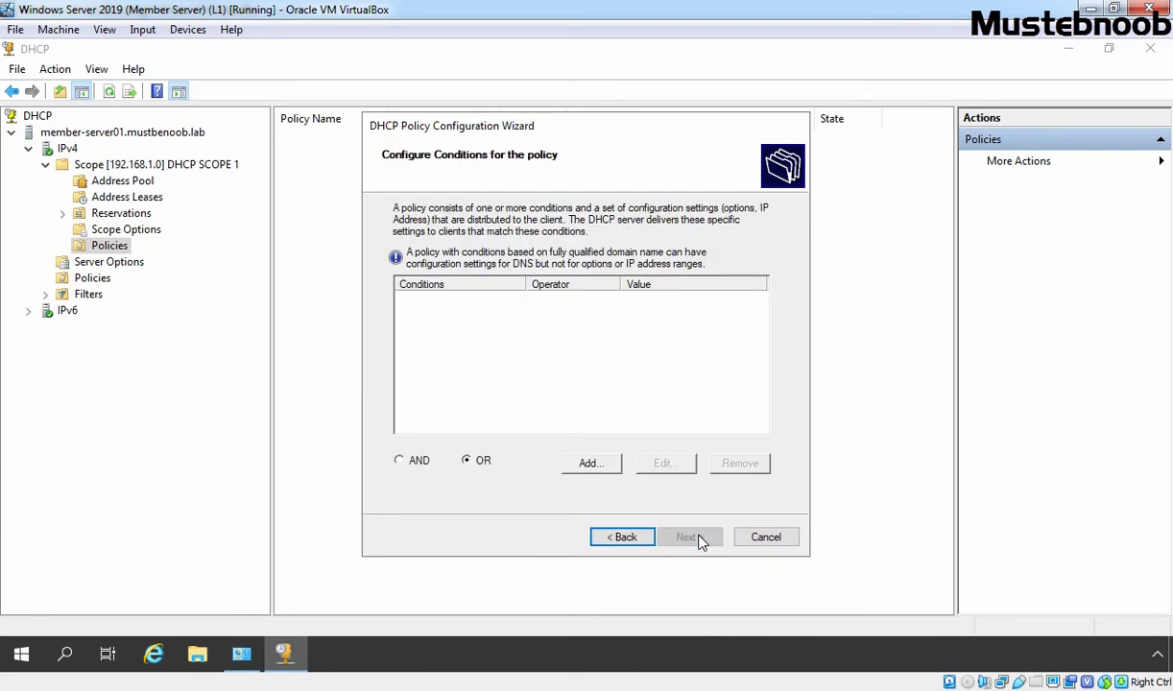
# Add a condition: MAC Address equals 080027 with wildcard appended (080027*)
pyautogui.click(591, 462)
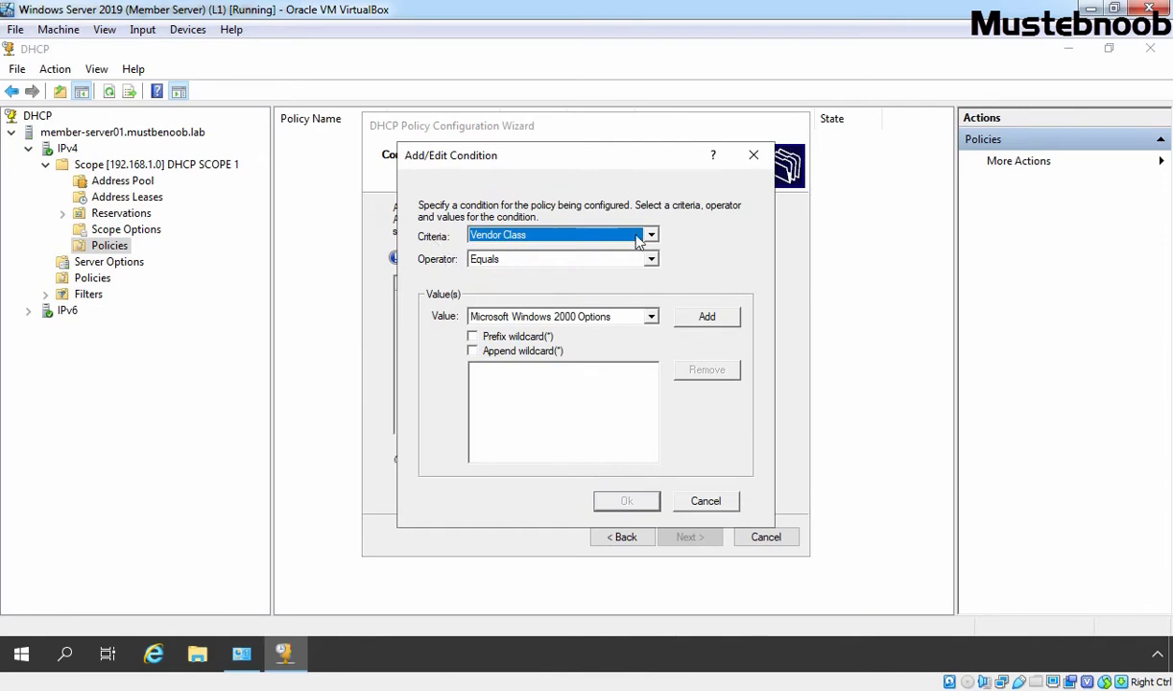
pyautogui.click(650, 234)
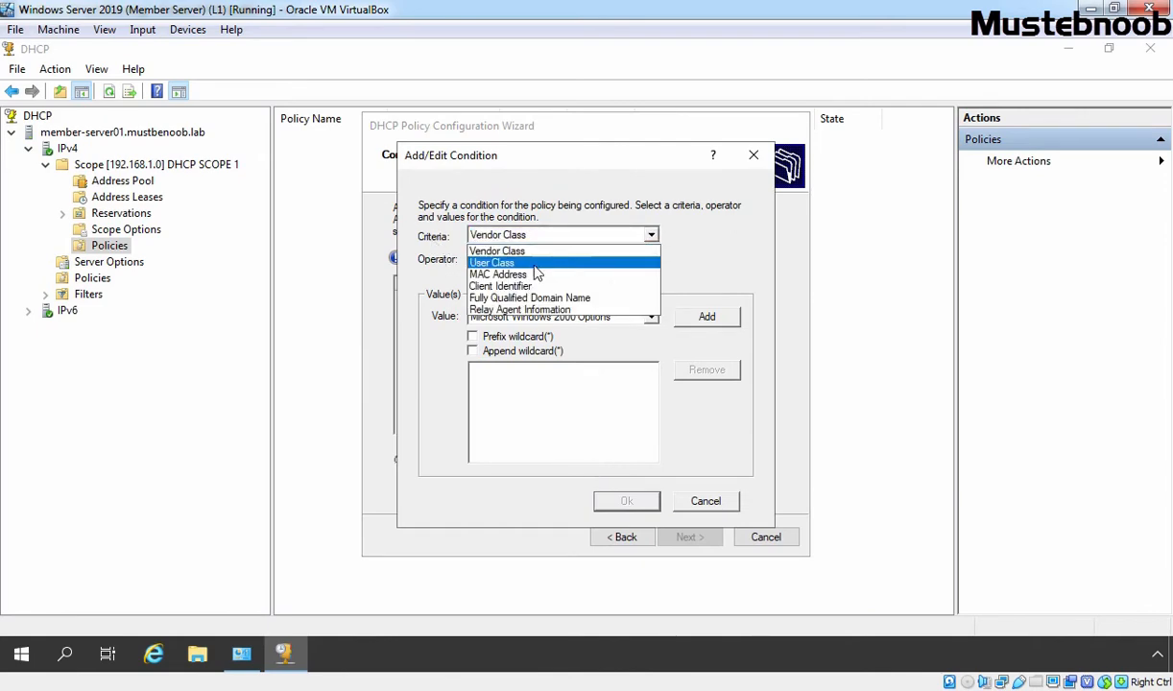
pyautogui.click(497, 272)
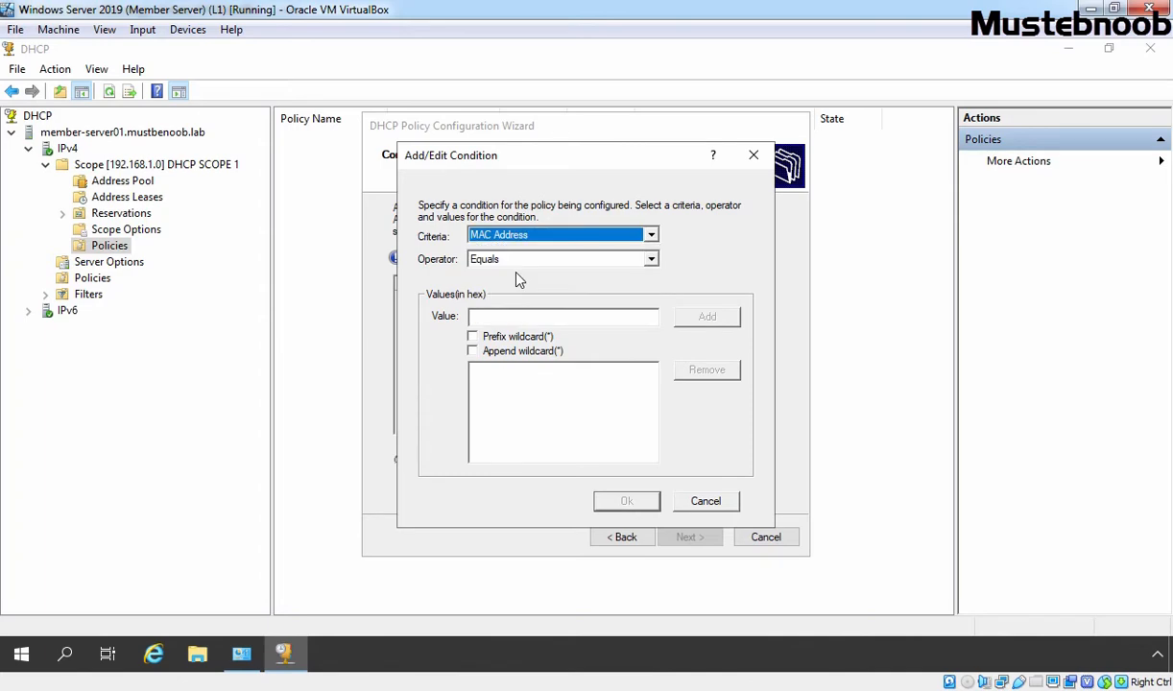
pyautogui.moveTo(430, 273)
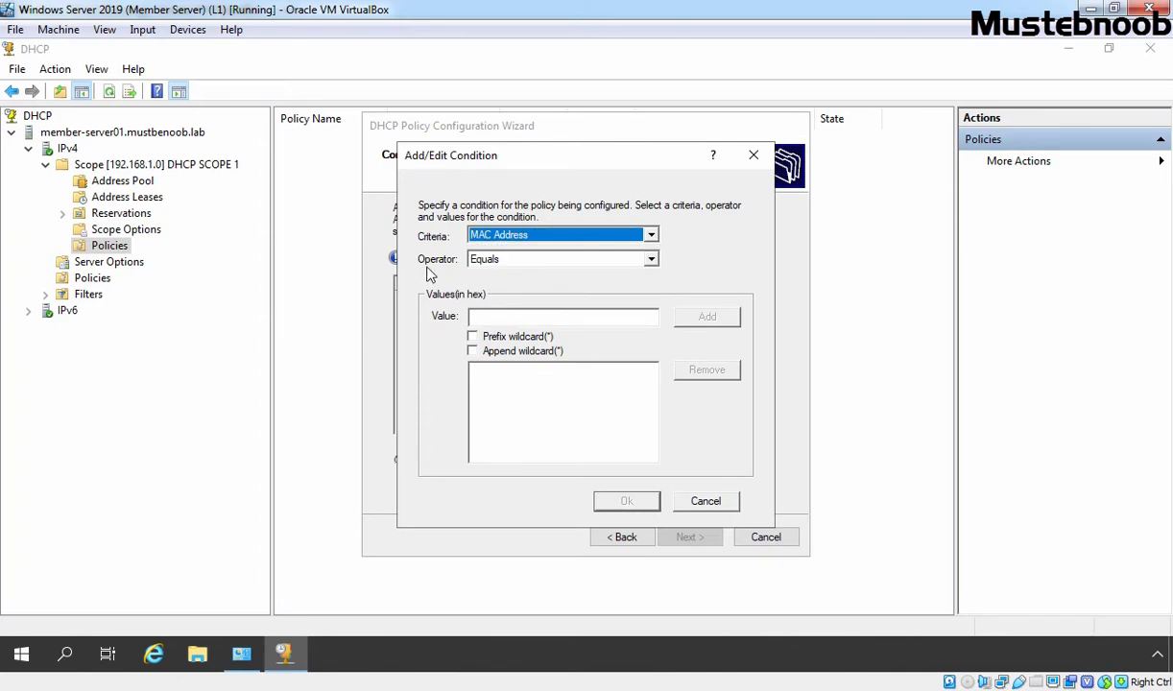
pyautogui.moveTo(507, 267)
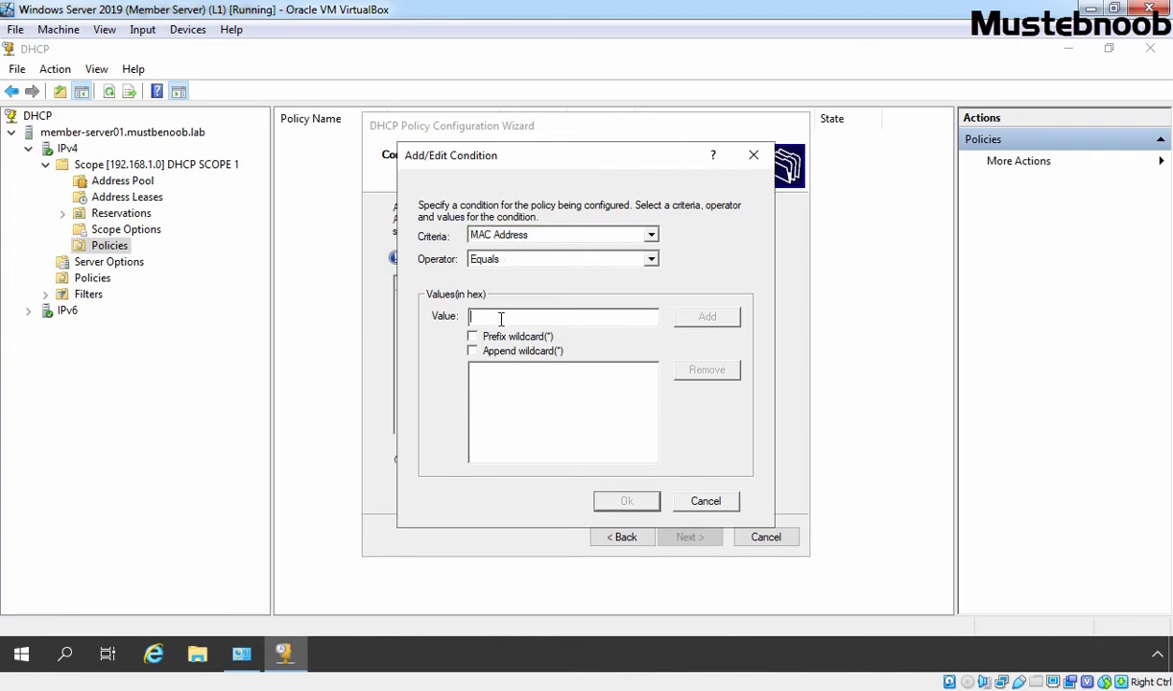
pyautogui.write('08002')
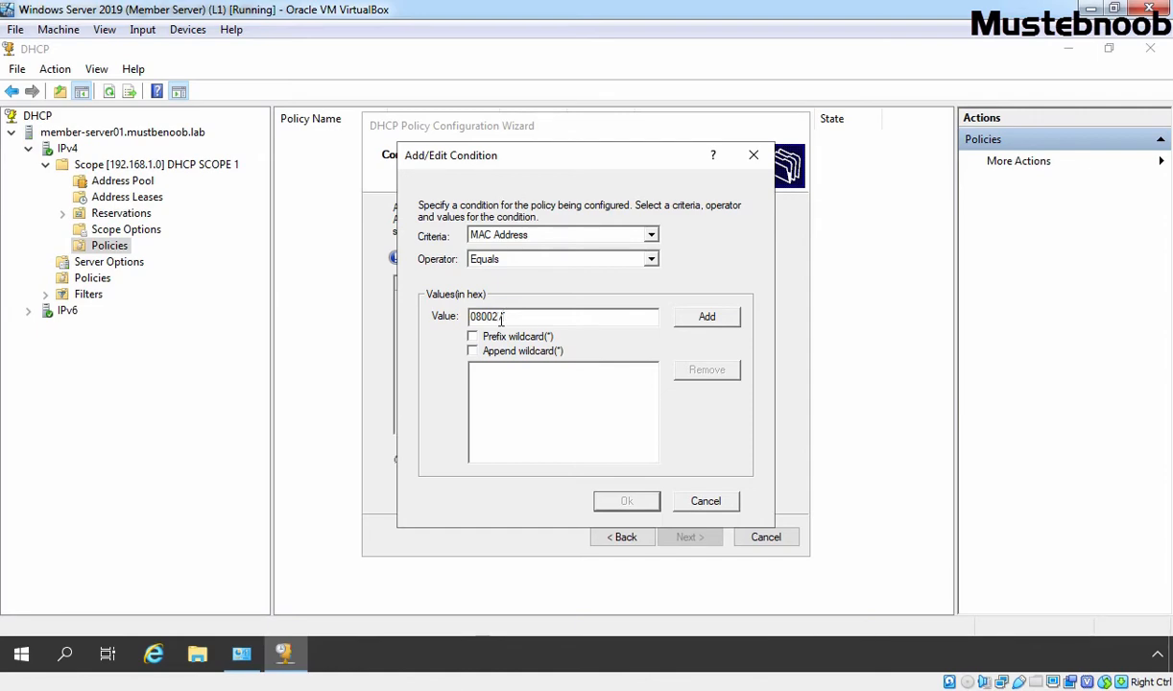
pyautogui.click(472, 349)
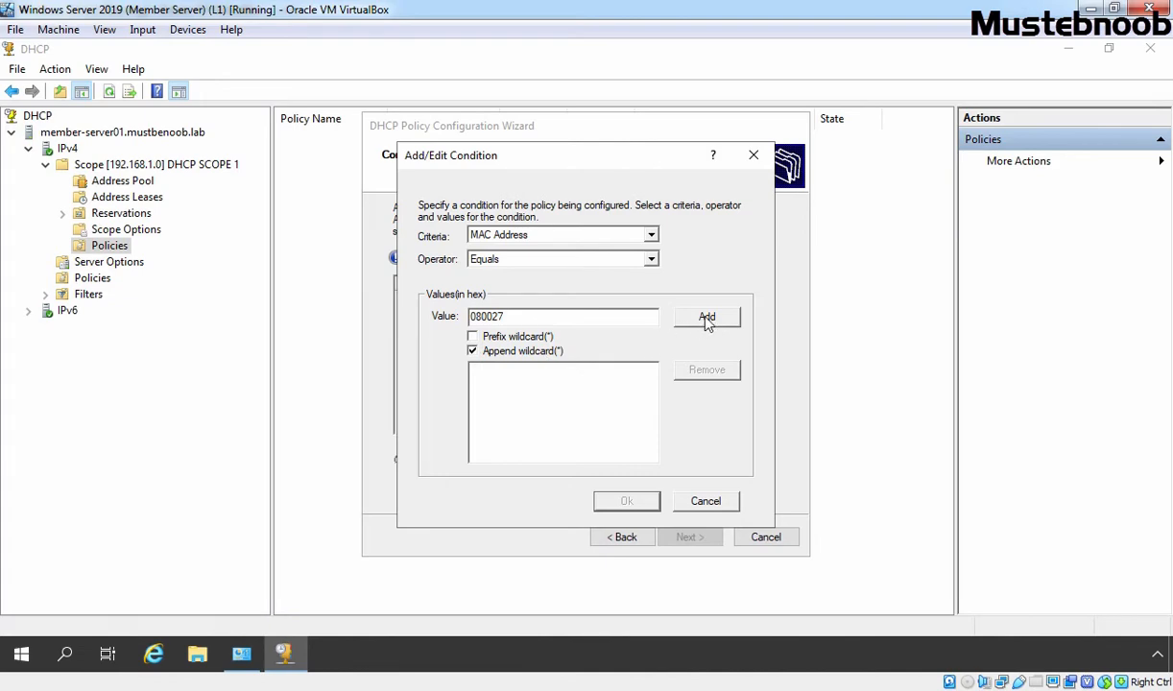
pyautogui.click(706, 317)
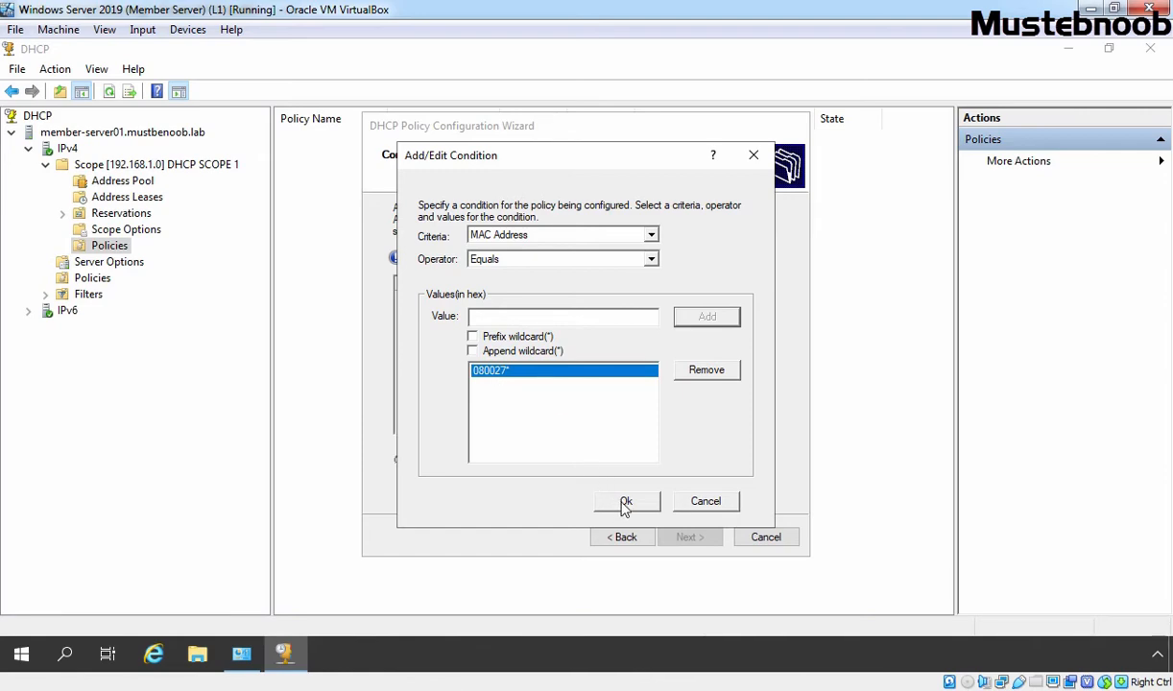
pyautogui.click(626, 501)
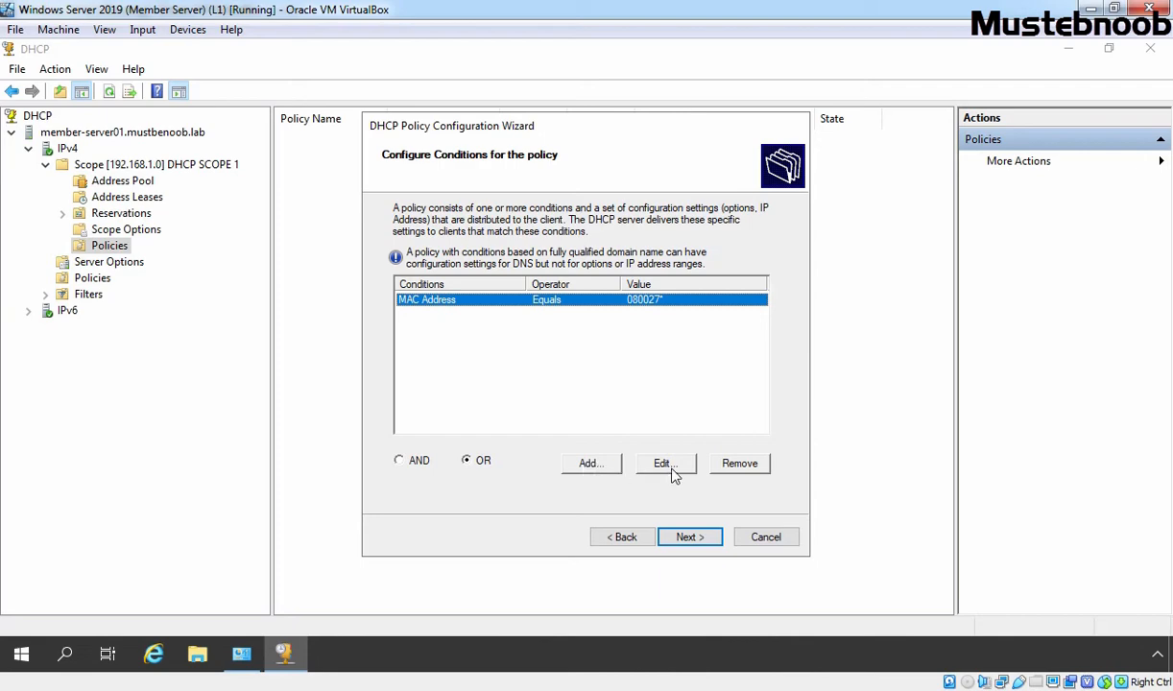
pyautogui.moveTo(733, 472)
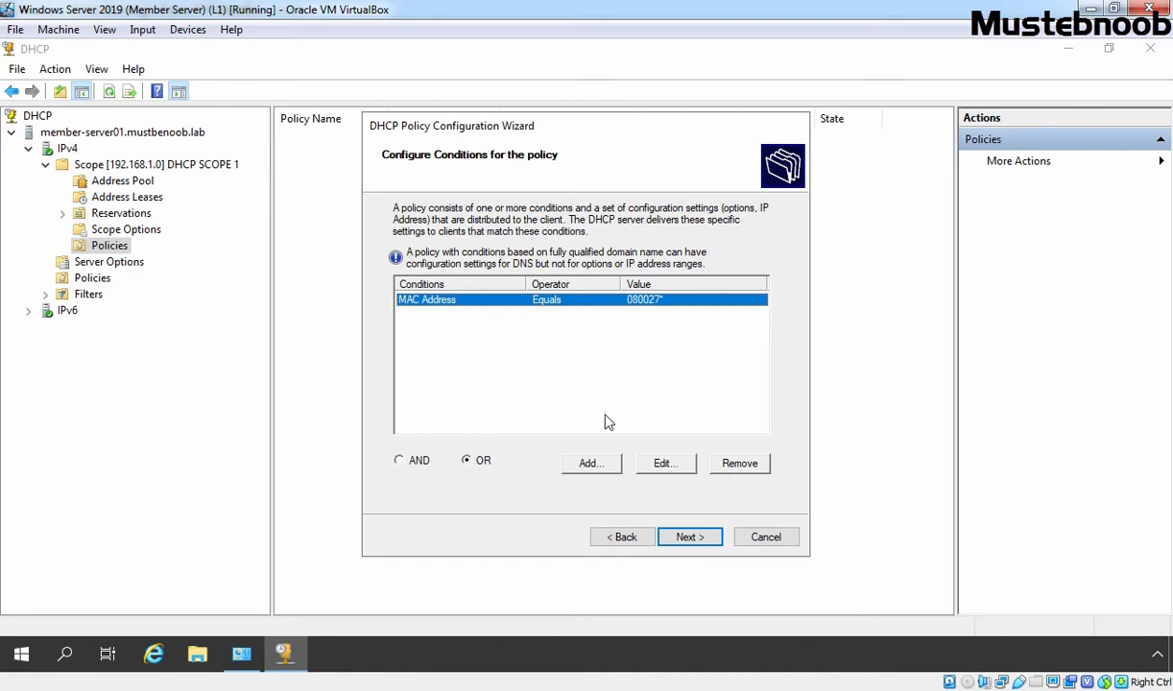
pyautogui.moveTo(555, 309)
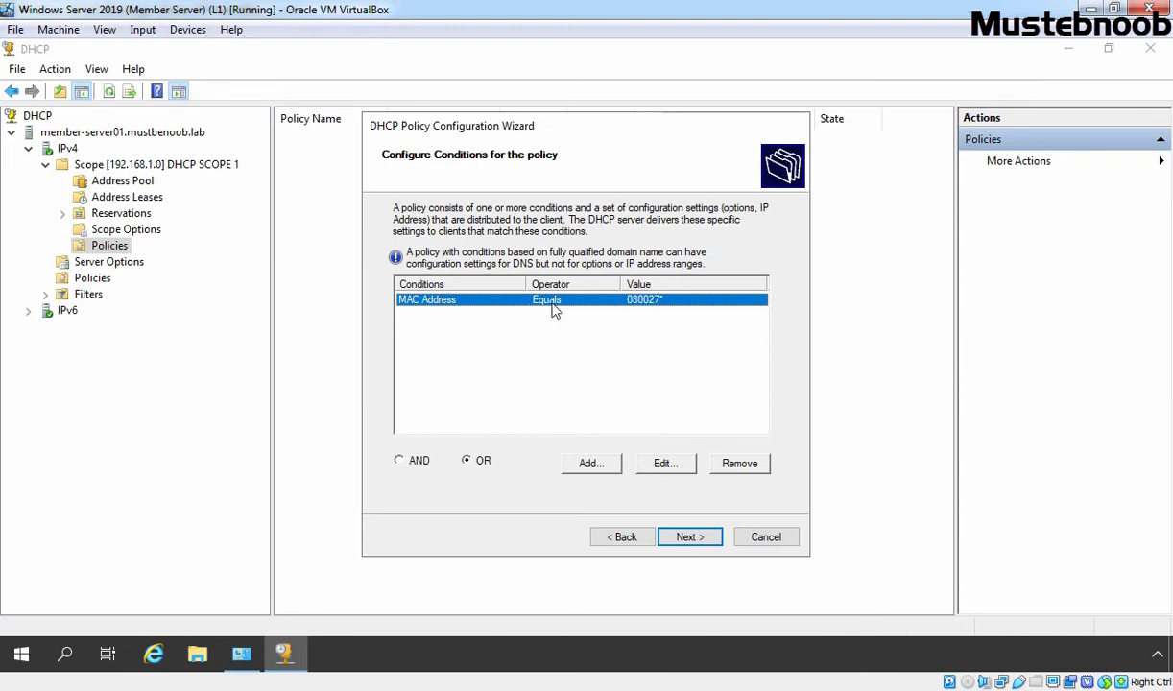
pyautogui.moveTo(560, 311)
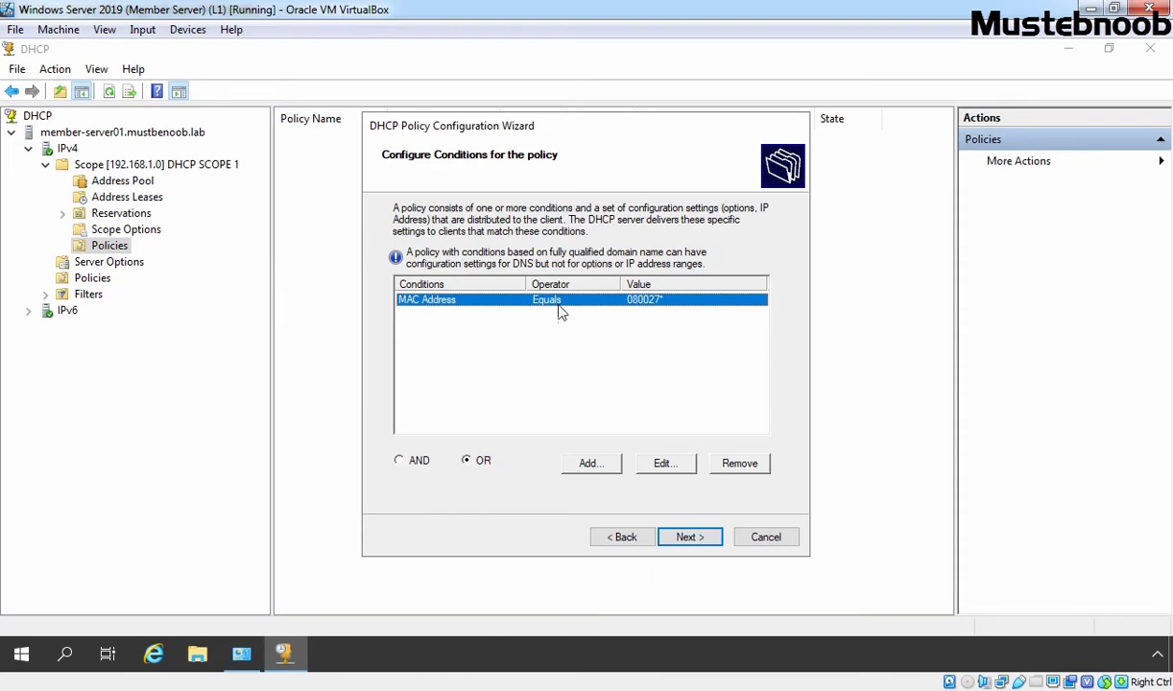
pyautogui.moveTo(641, 315)
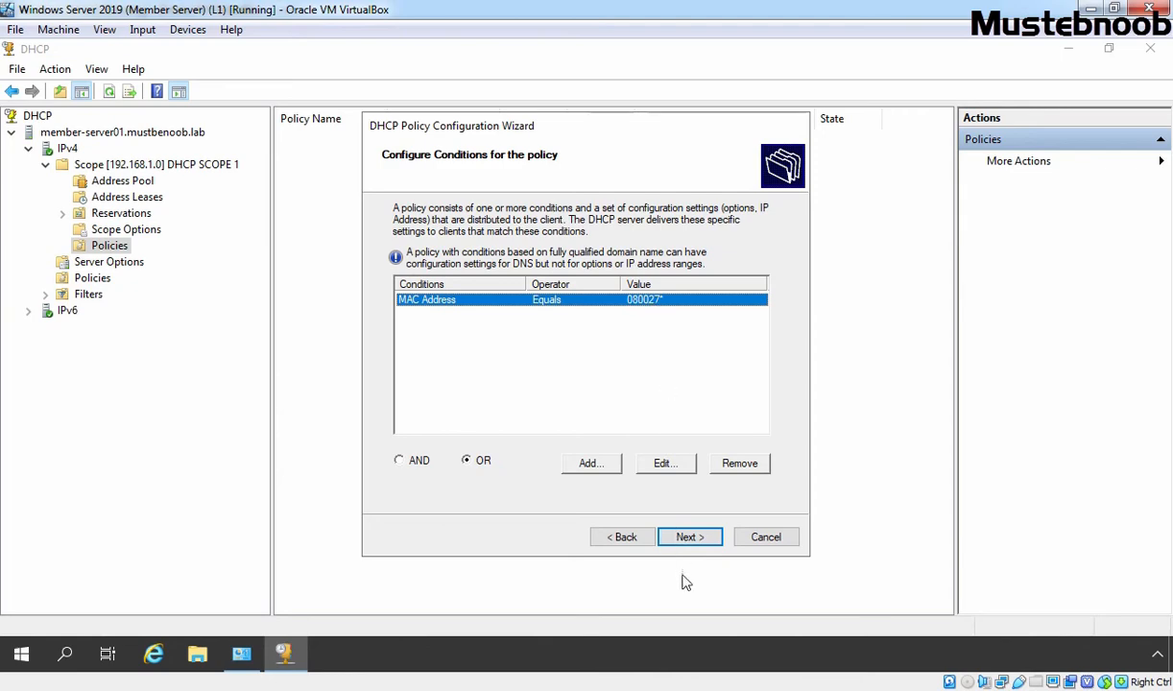
# Set the policy's IP range to 192.168.1.200 through 192.168.1.253
pyautogui.click(688, 537)
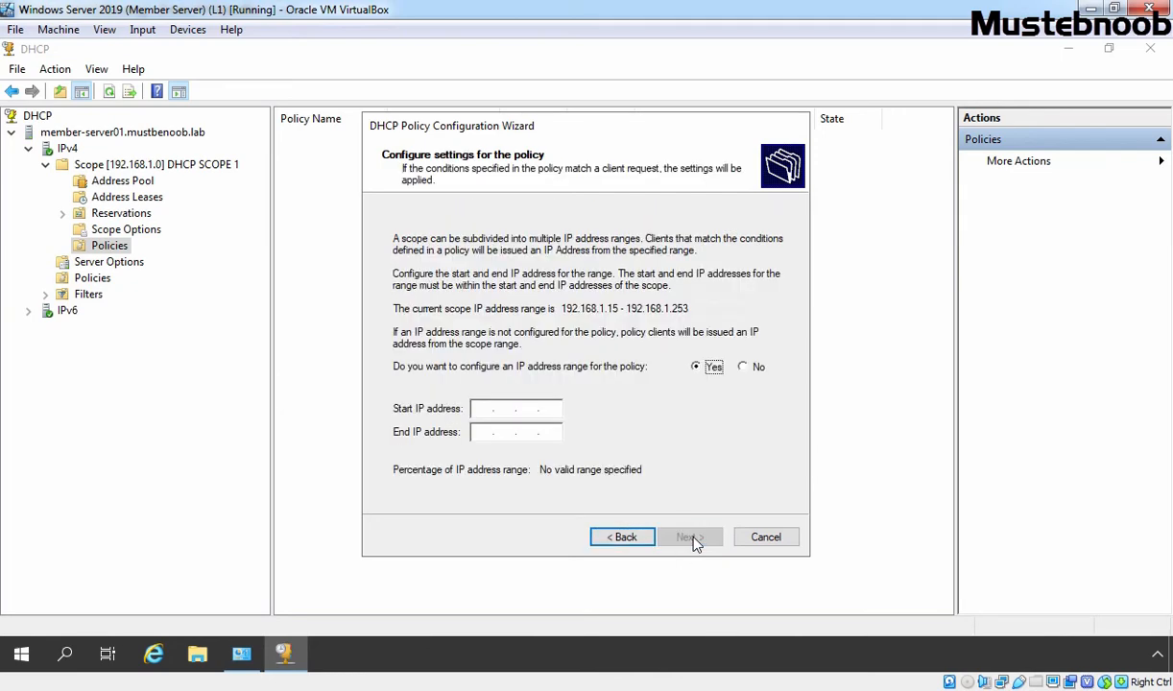
pyautogui.moveTo(480, 322)
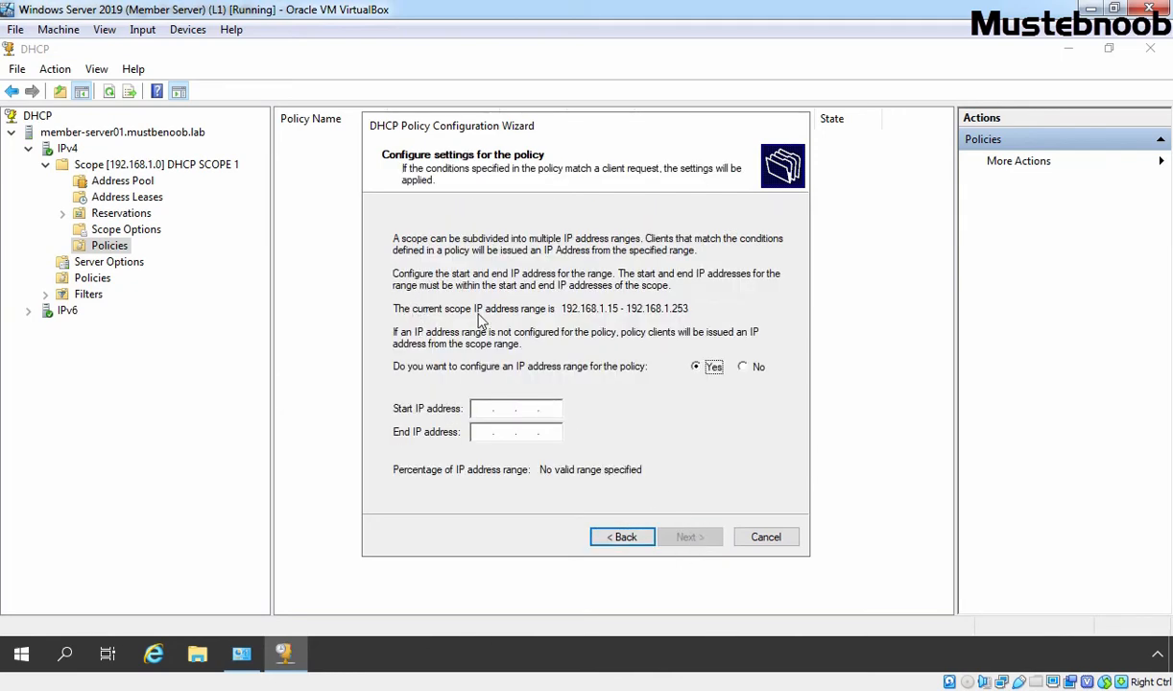
pyautogui.moveTo(614, 318)
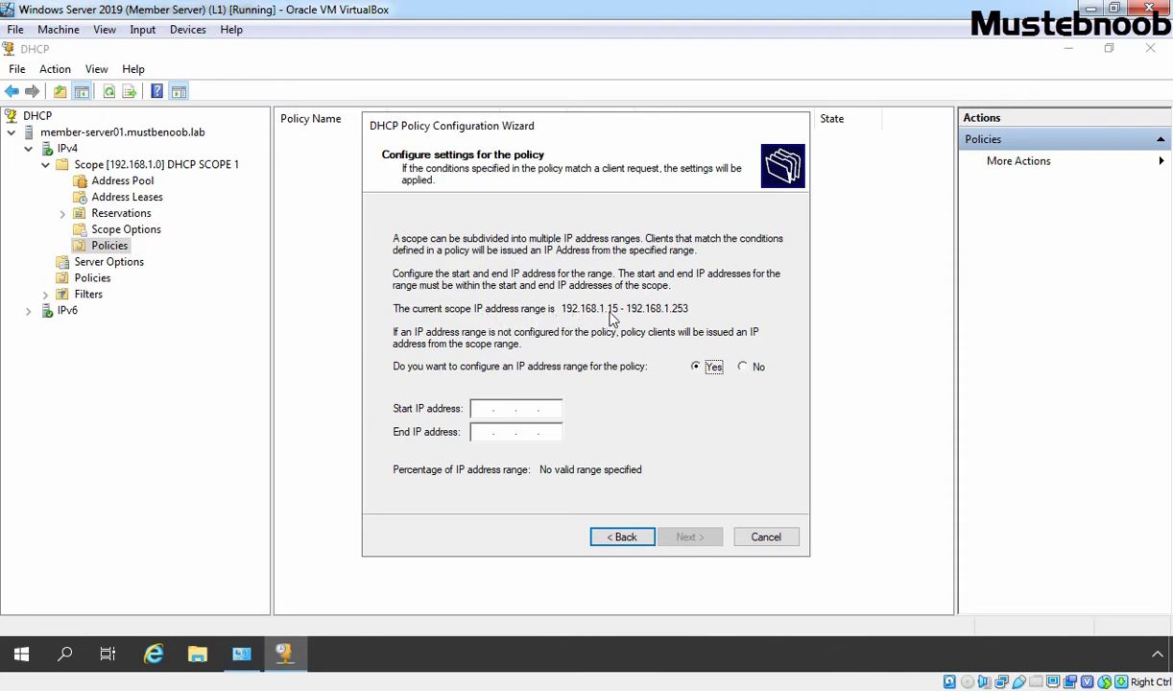
pyautogui.moveTo(660, 318)
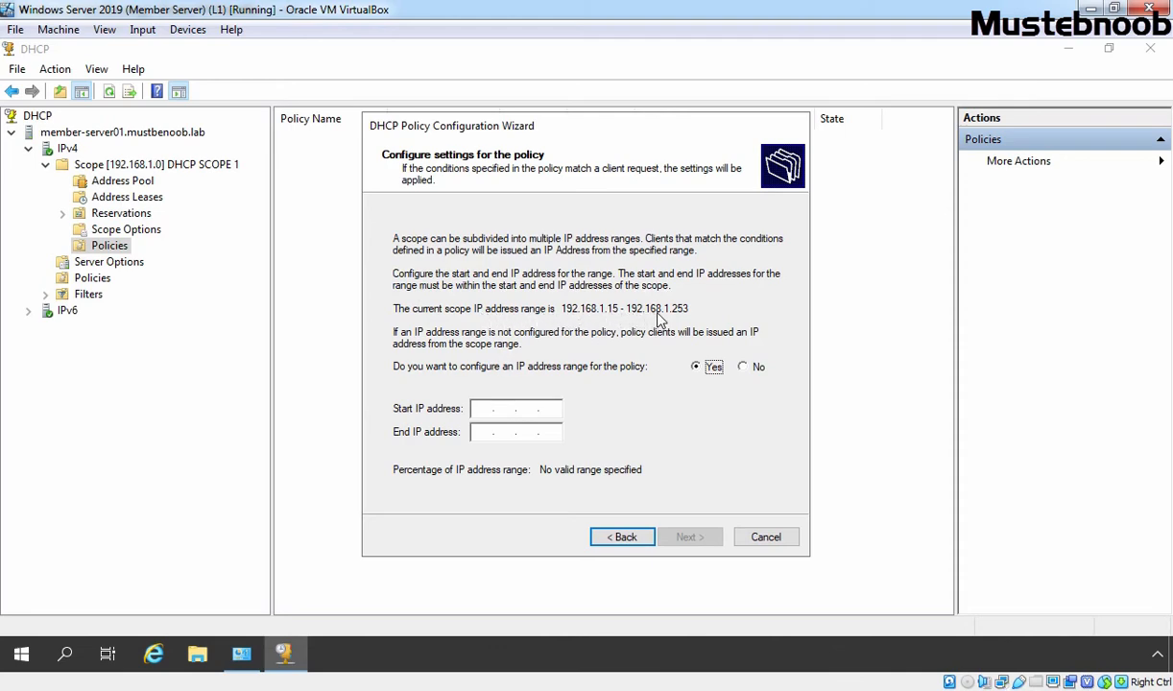
pyautogui.moveTo(698, 318)
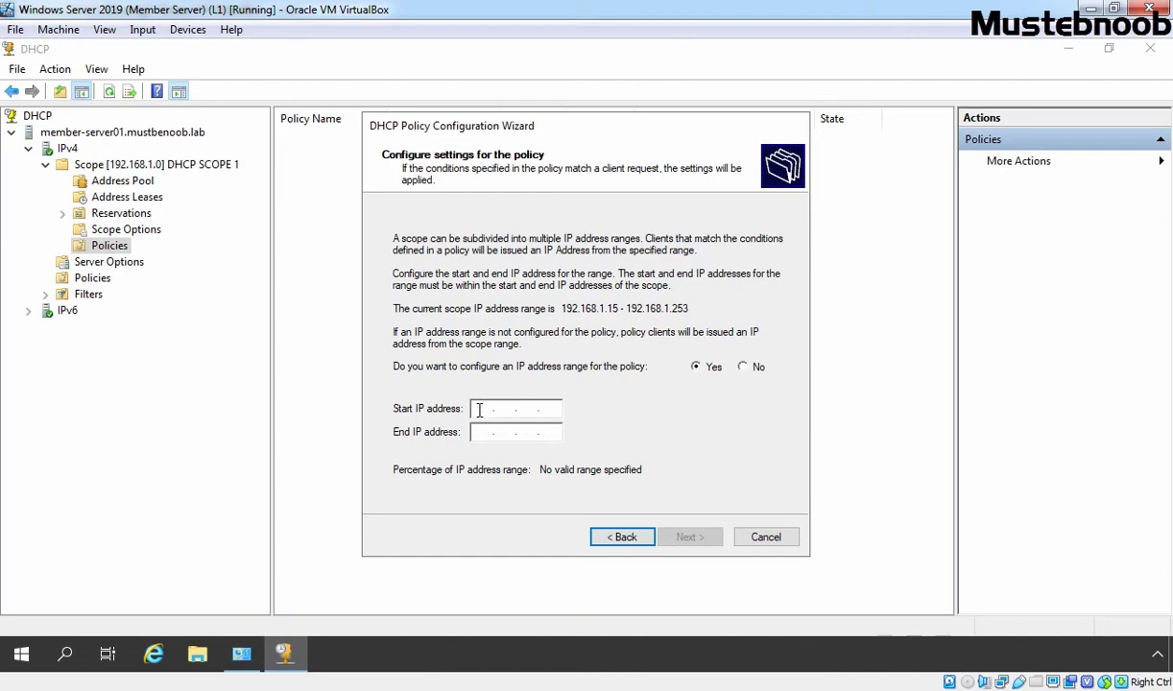
pyautogui.write('192.1')
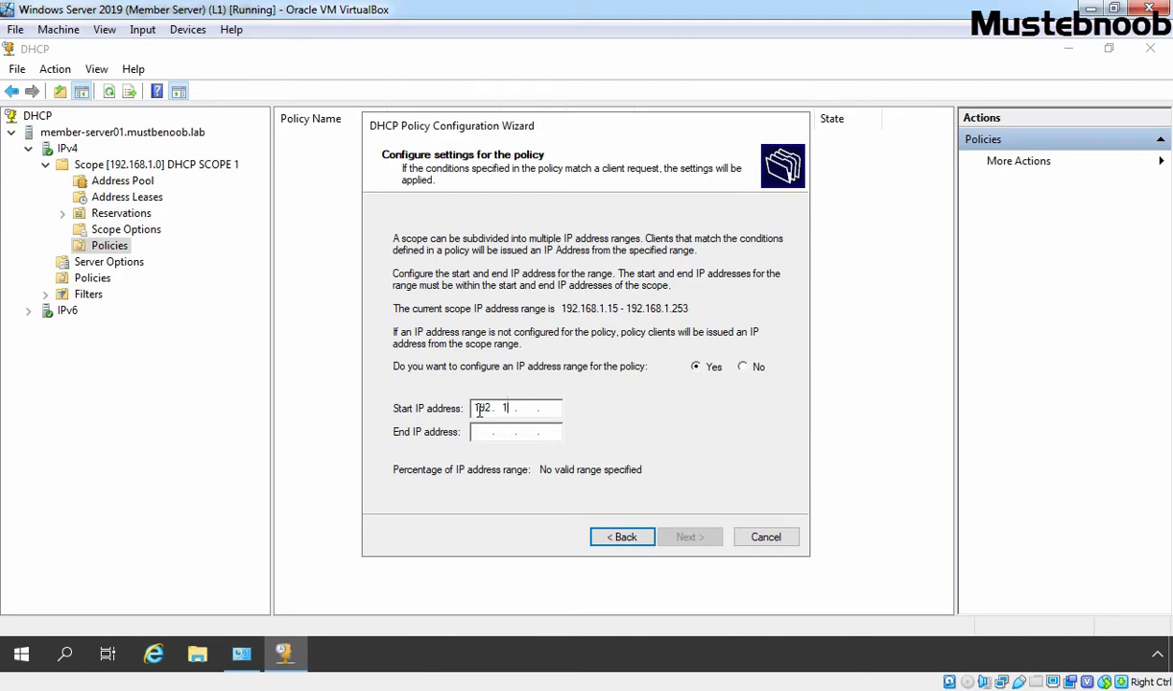
pyautogui.write('192.168.1.2')
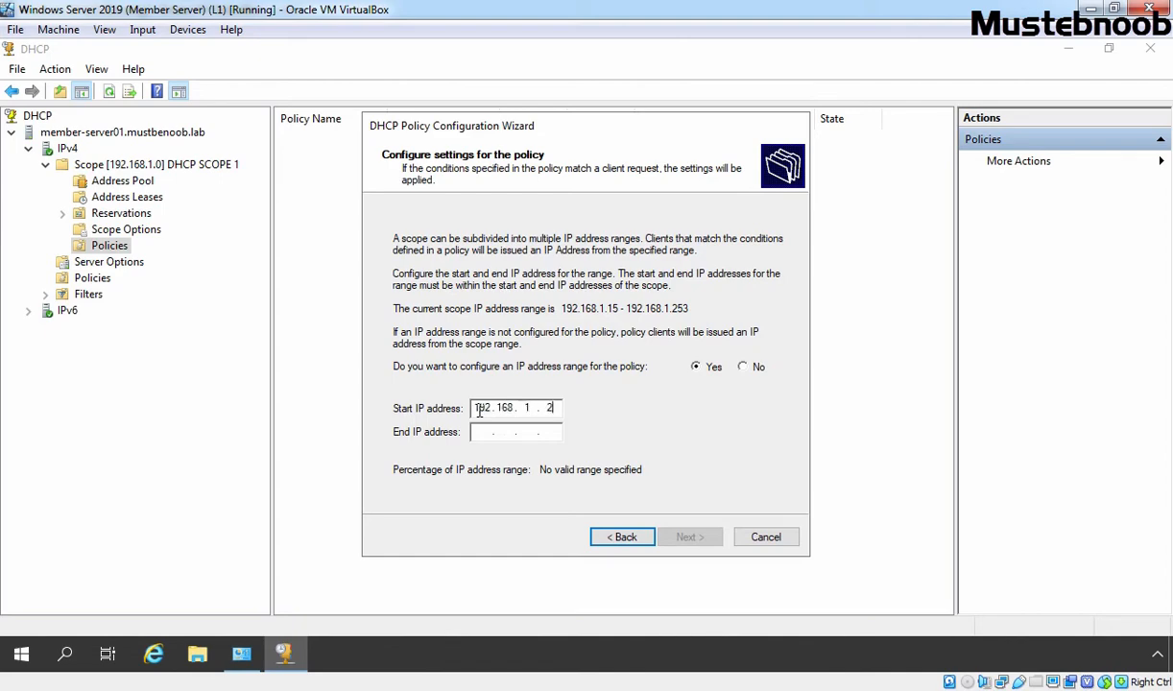
pyautogui.write('192.168.1.2')
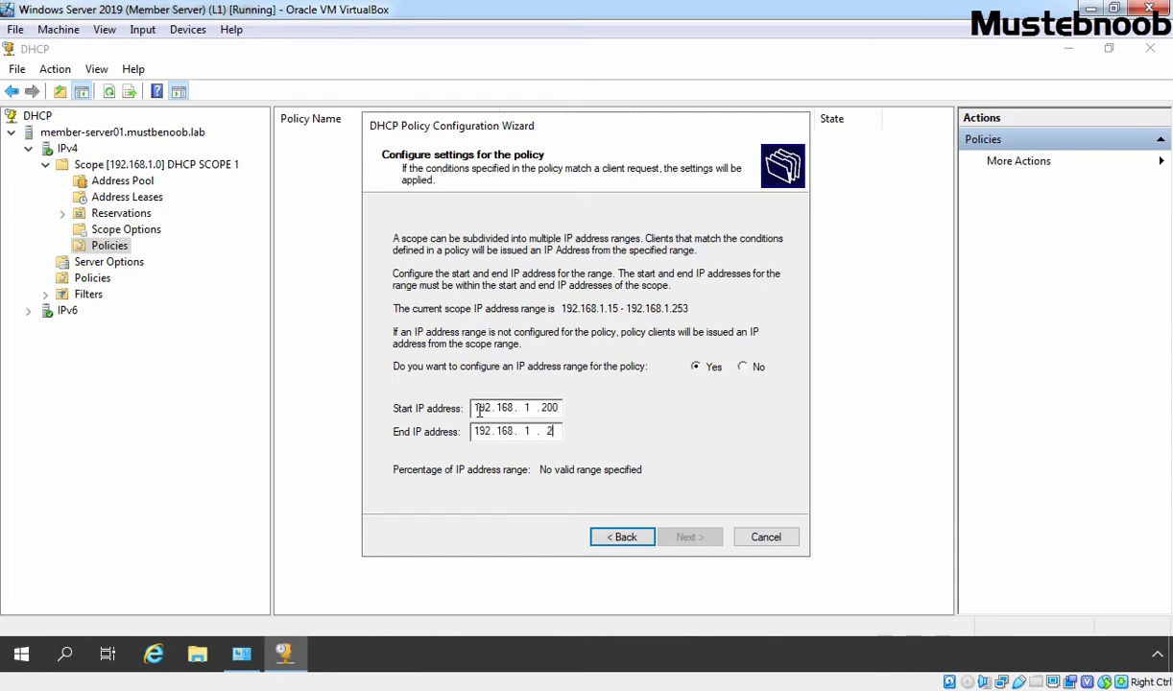
pyautogui.write('53')
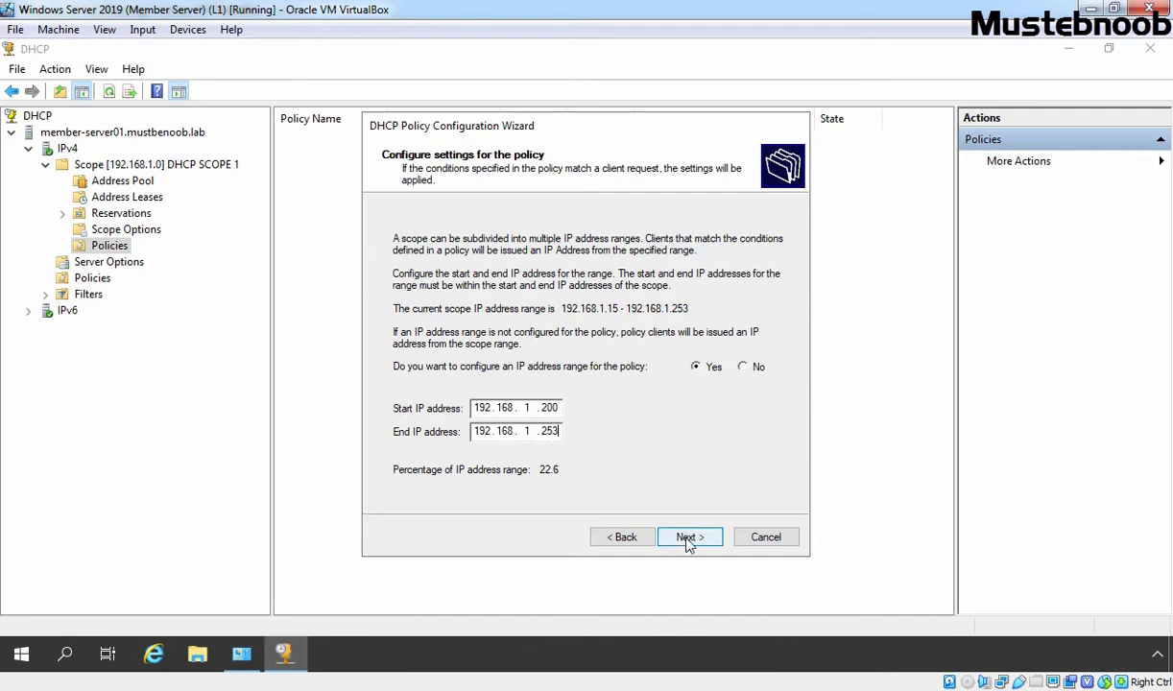
# Enable option 006 DNS Servers with addresses 192.168.1.10 and 8.8.8.8
pyautogui.click(687, 537)
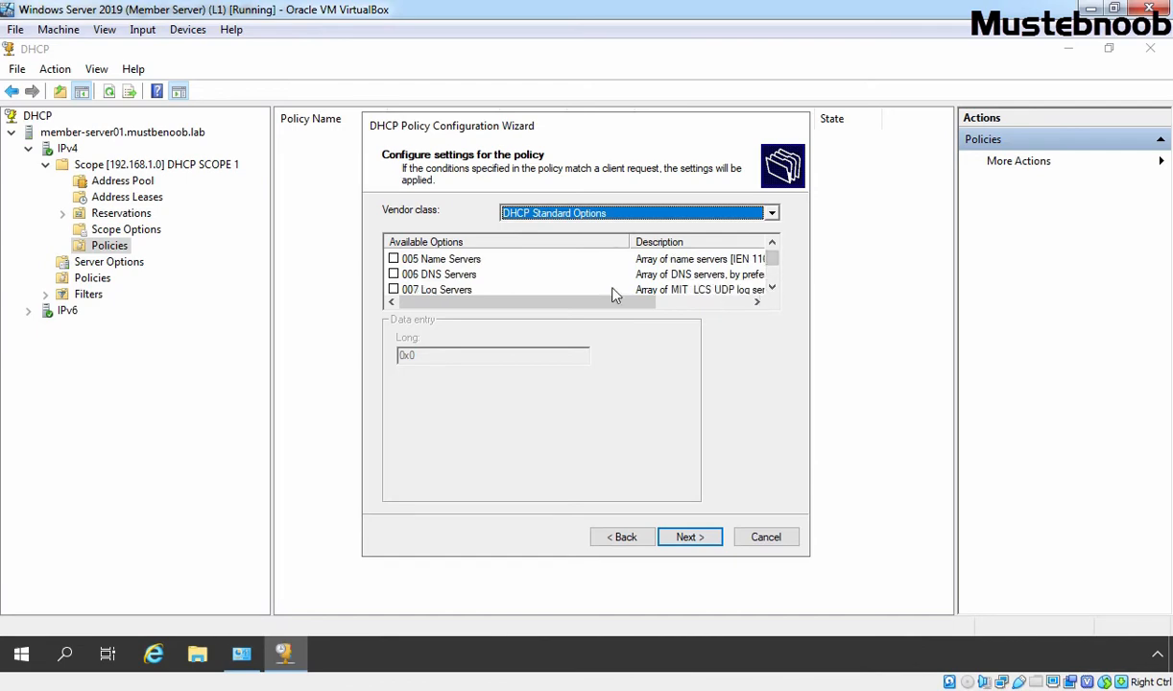
pyautogui.click(437, 272)
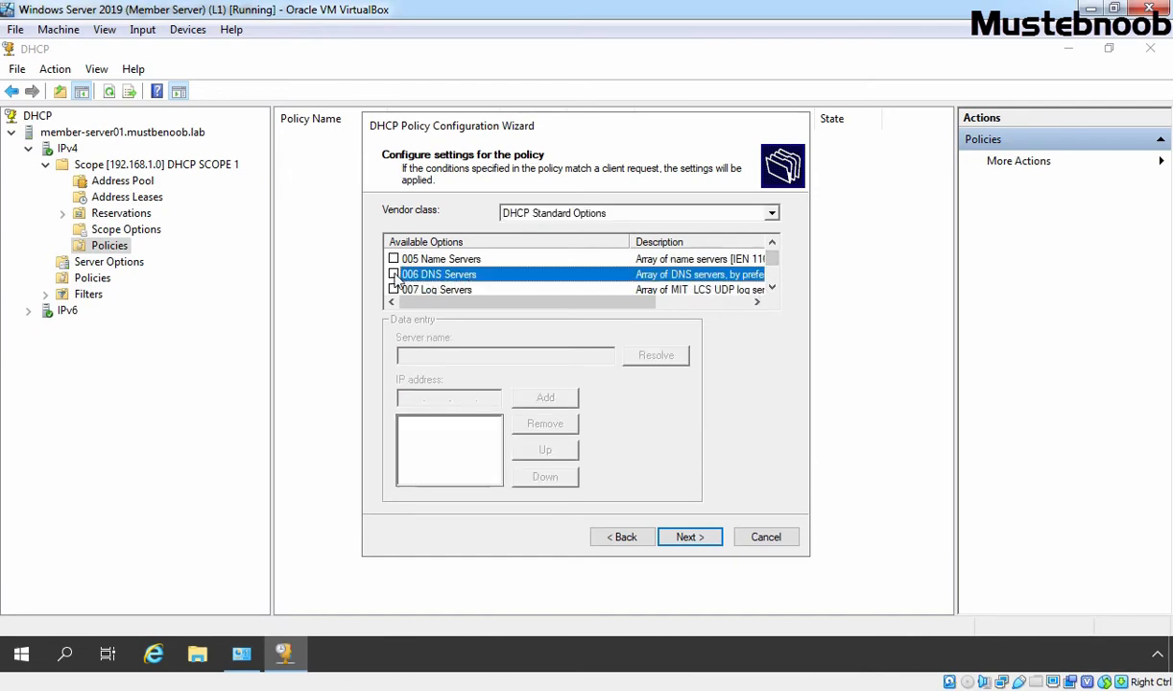
pyautogui.click(391, 273)
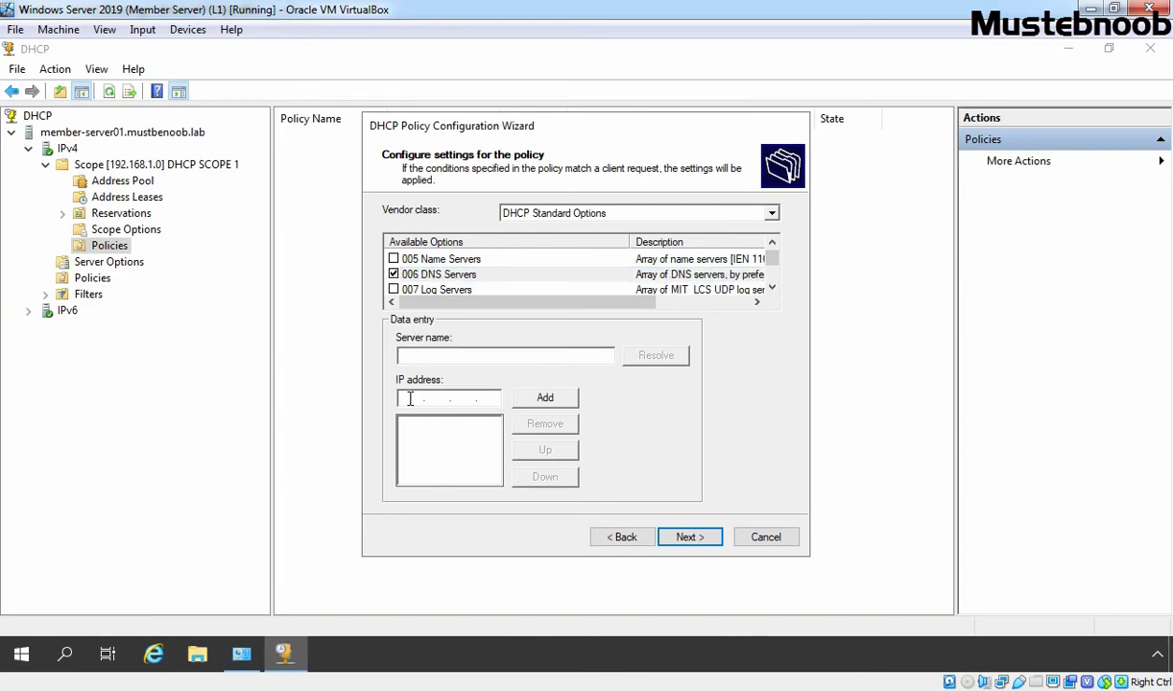
pyautogui.write('192.168.1.10')
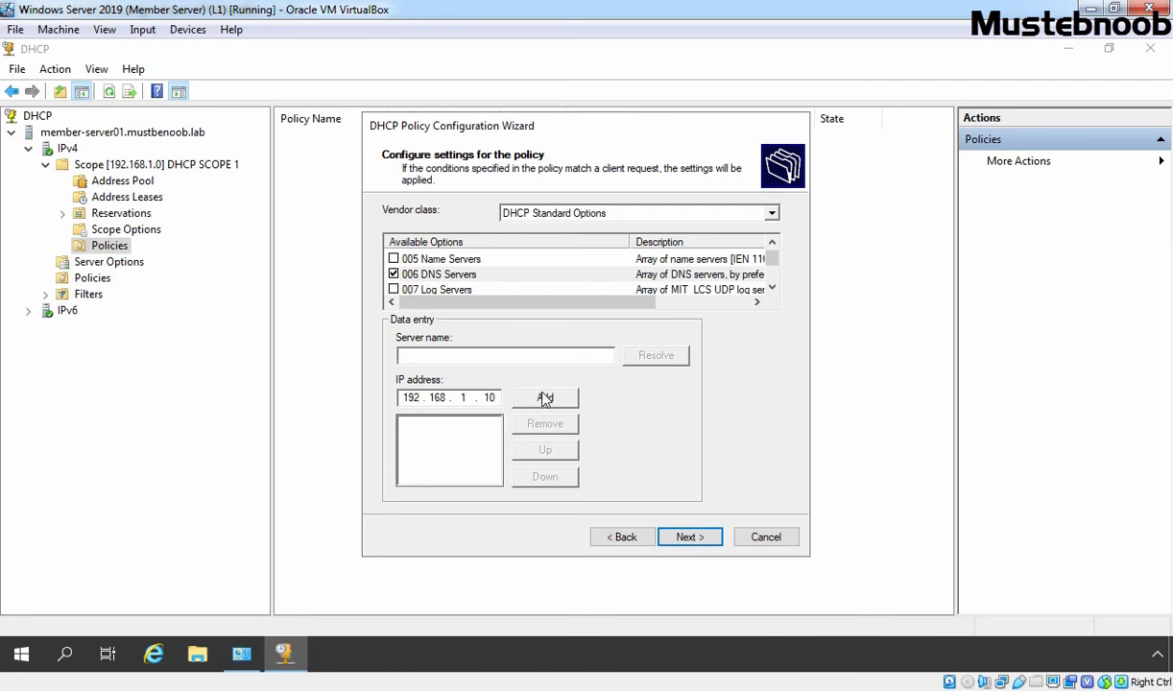
pyautogui.click(545, 397)
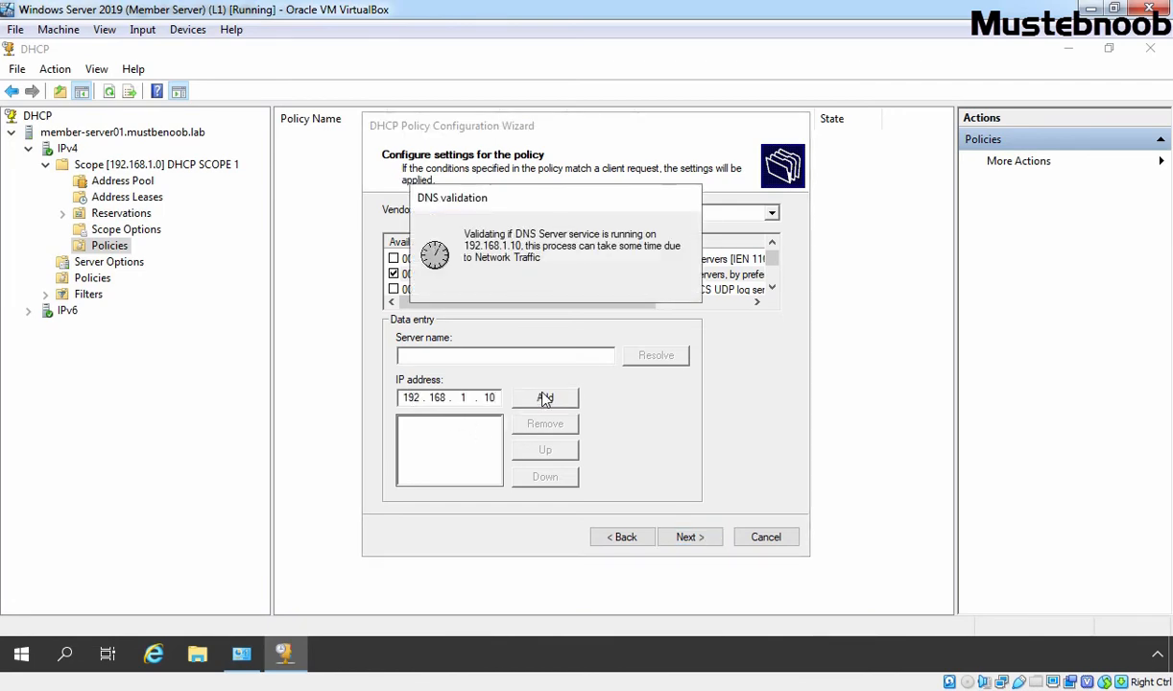
pyautogui.click(545, 397)
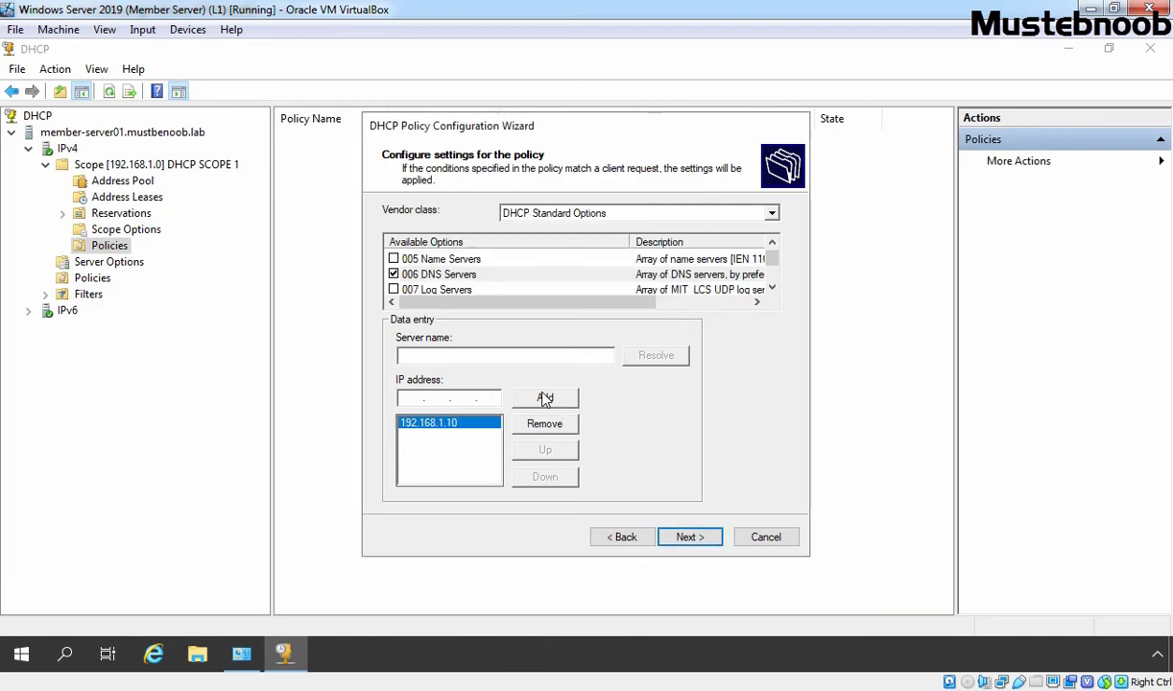
pyautogui.write('8.8.8.8')
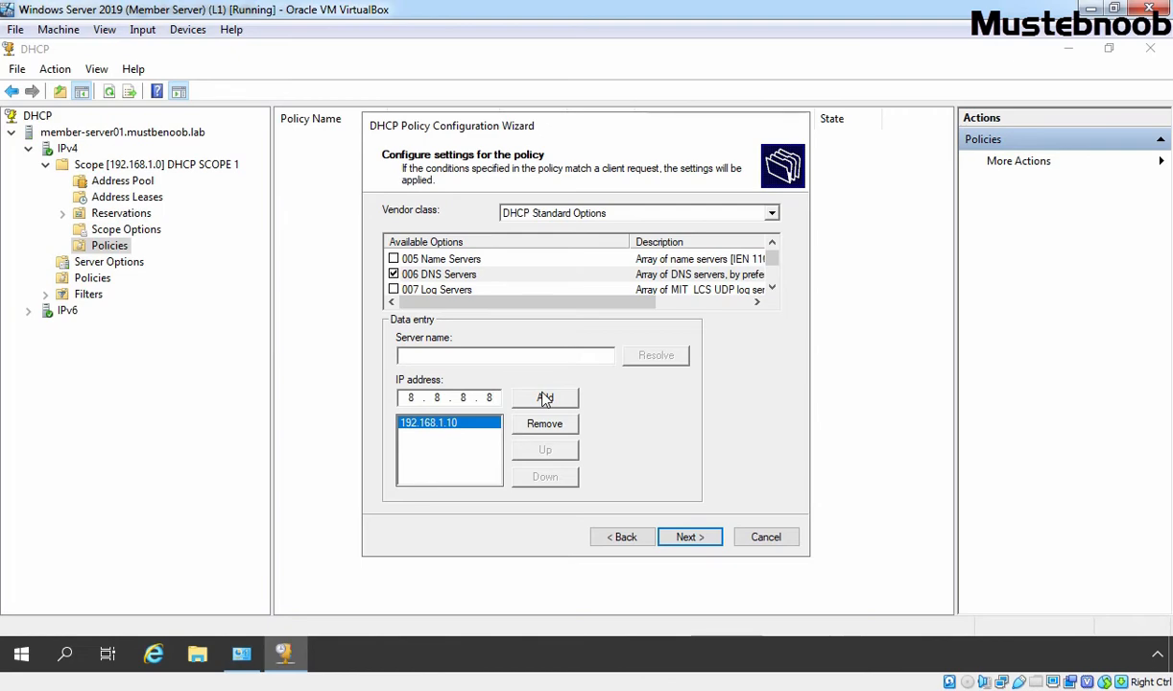
pyautogui.click(545, 397)
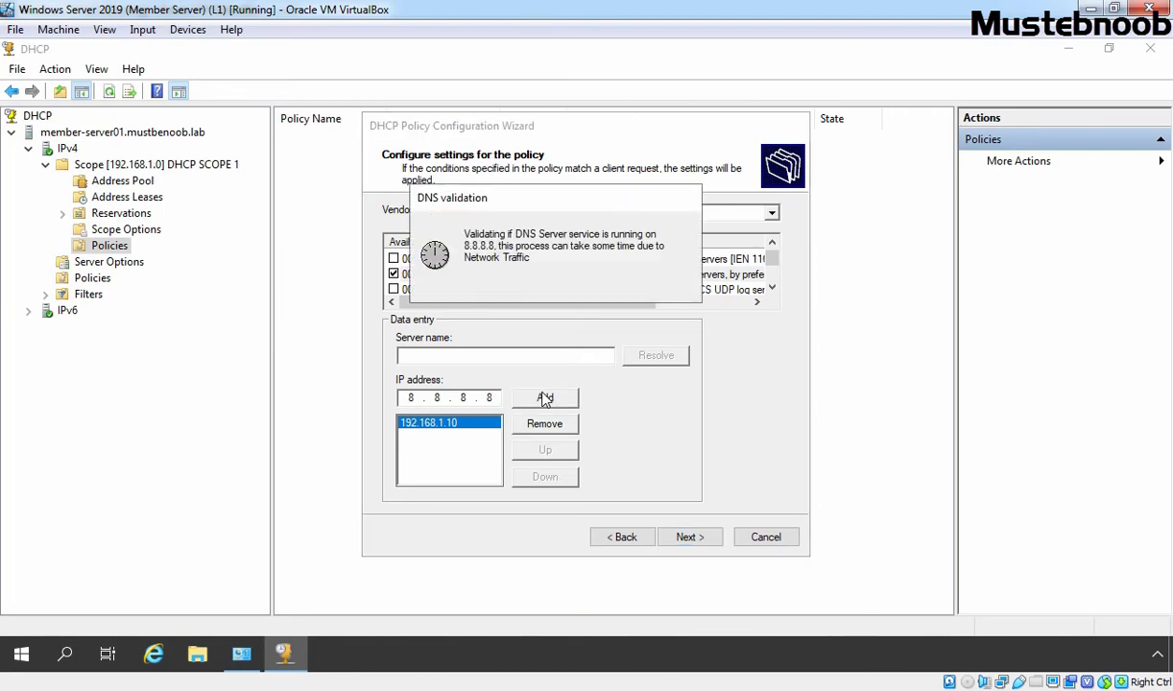
pyautogui.click(545, 397)
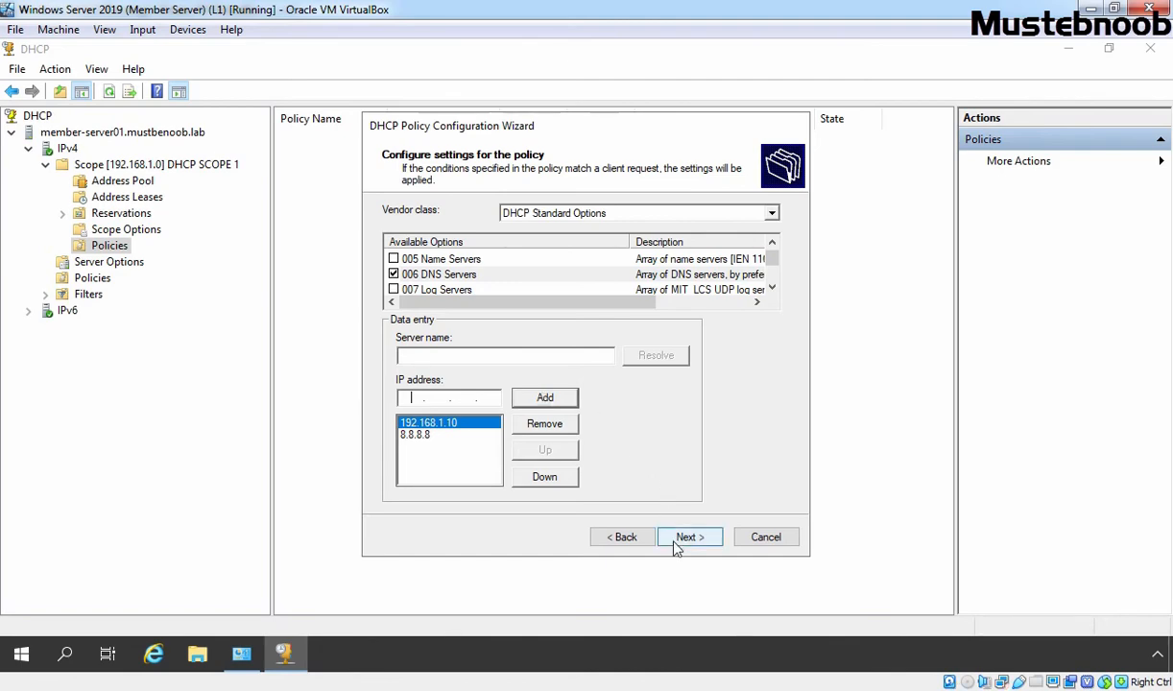
# Finish the wizard, creating the enabled 'For All VirtualBox VMs' policy
pyautogui.click(689, 538)
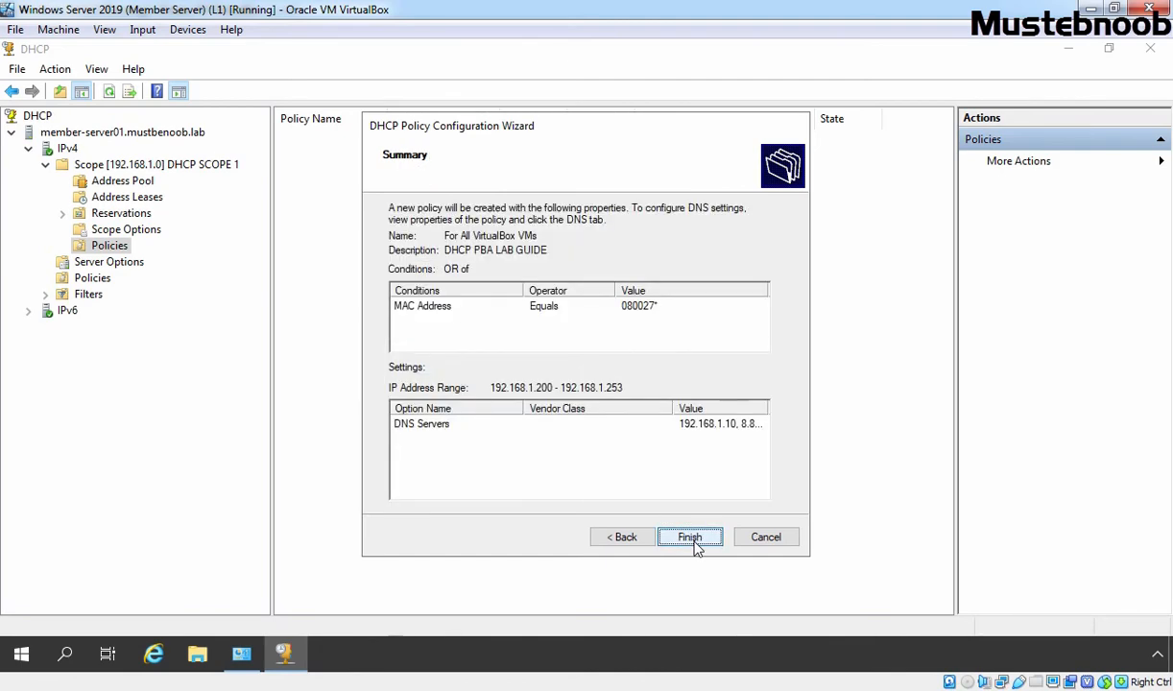
pyautogui.click(689, 538)
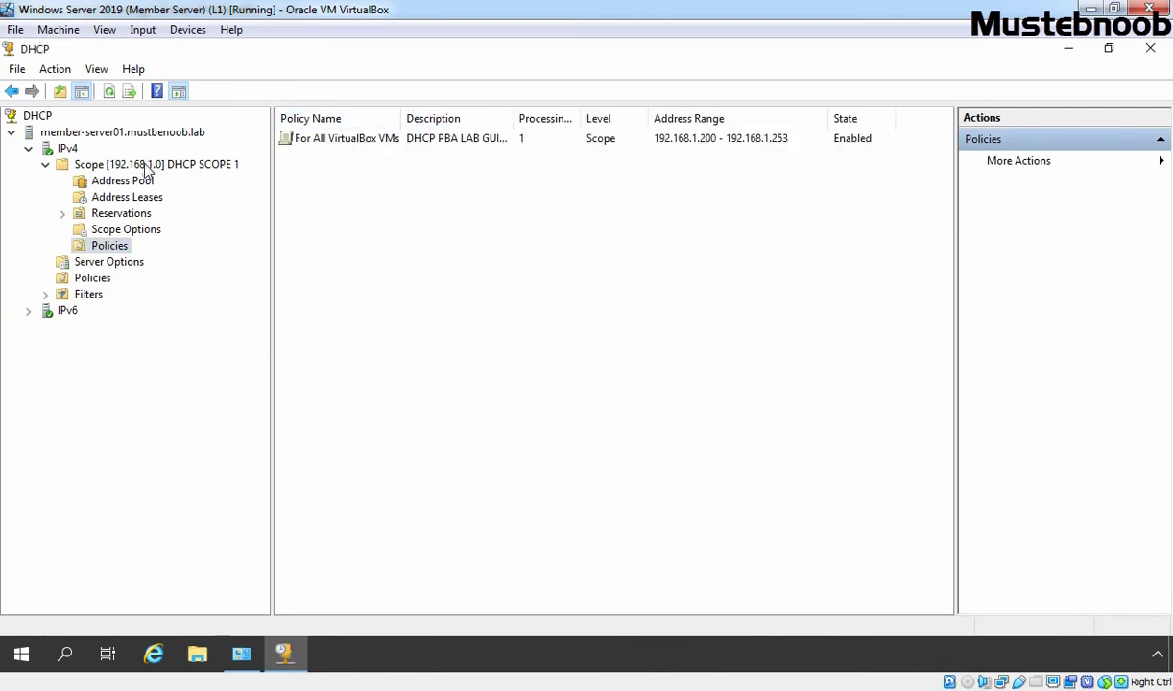
pyautogui.moveTo(201, 187)
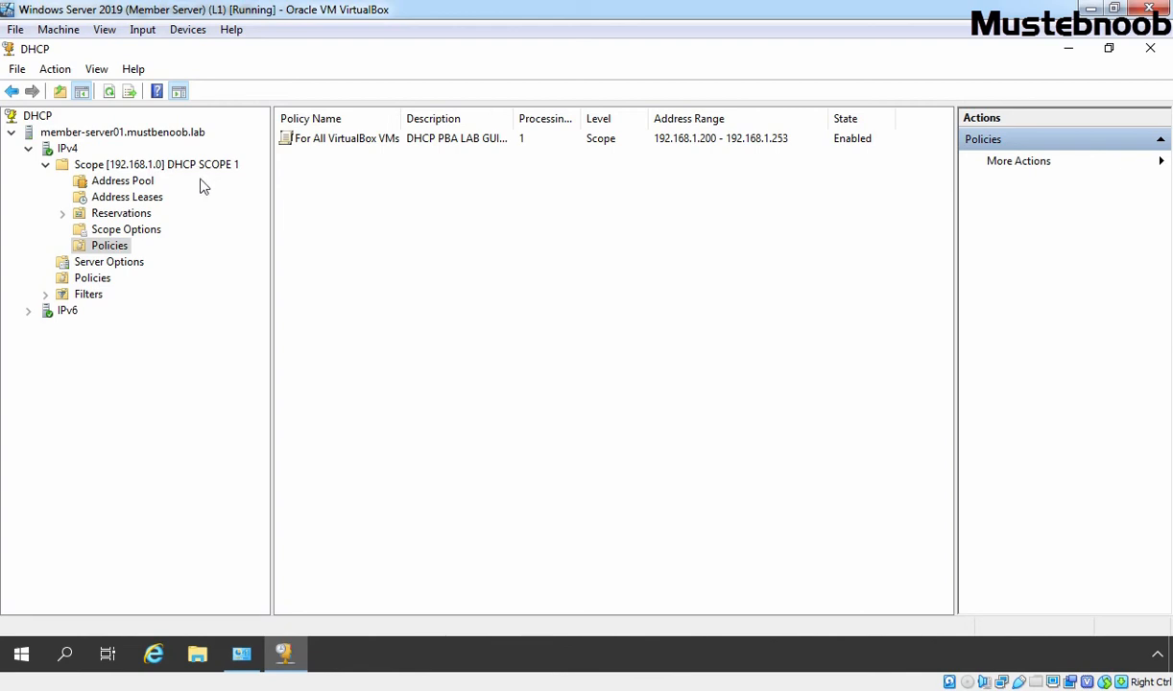
pyautogui.click(127, 196)
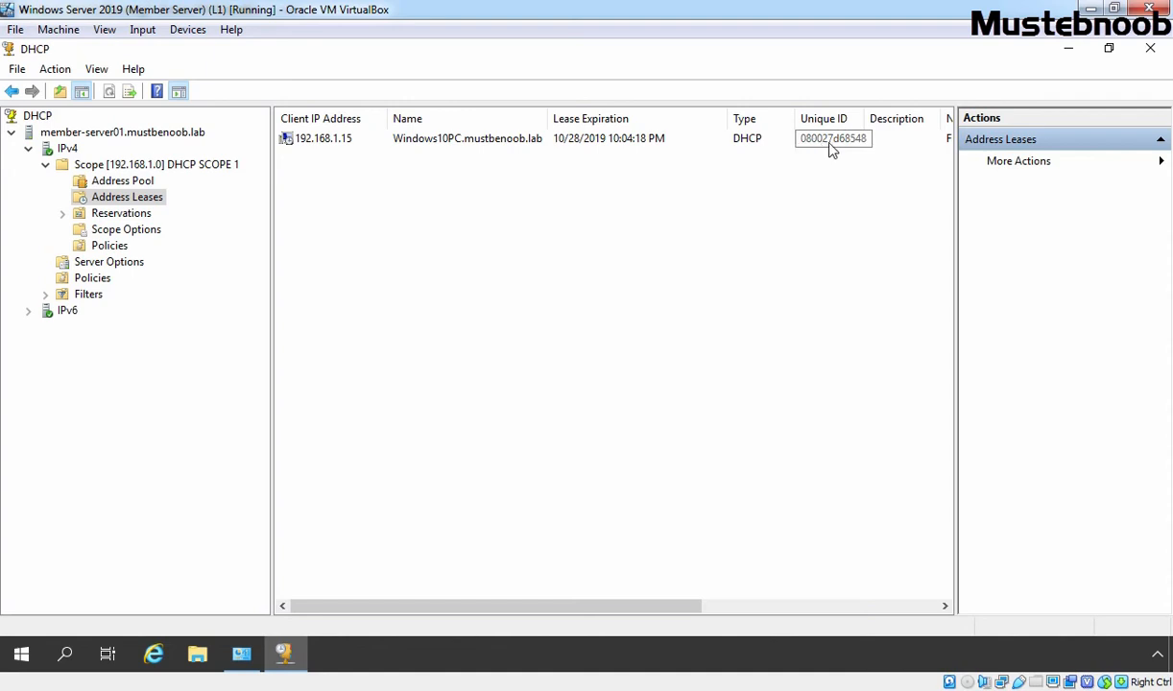
pyautogui.click(126, 228)
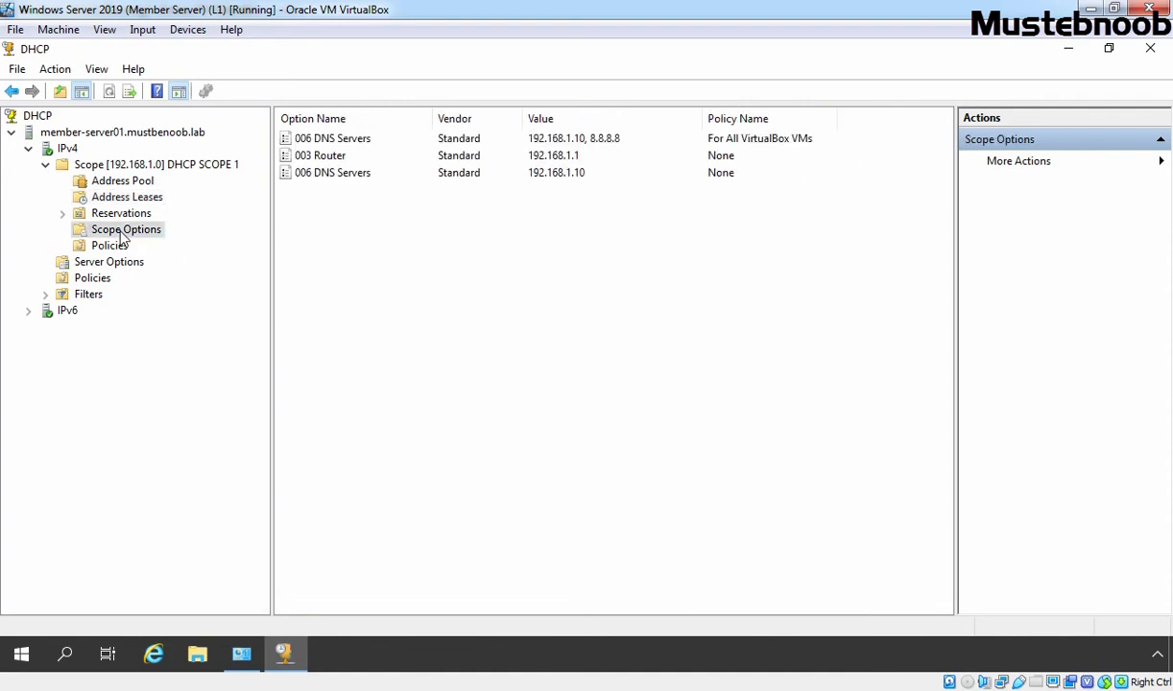
pyautogui.click(109, 246)
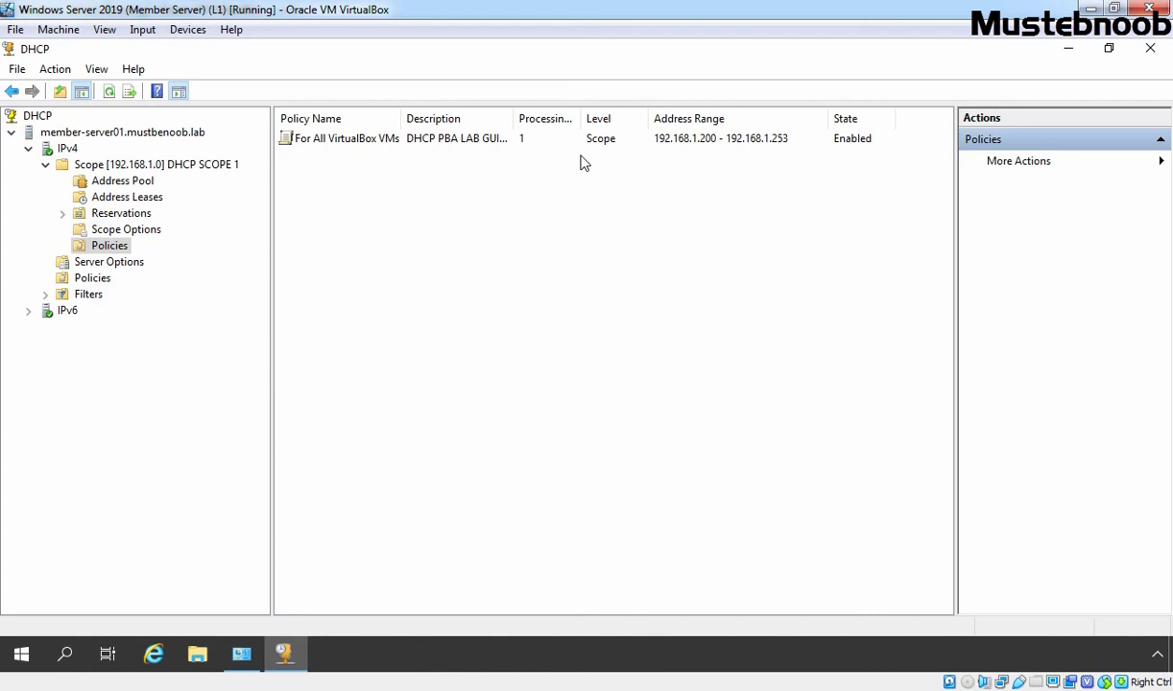
pyautogui.moveTo(353, 144)
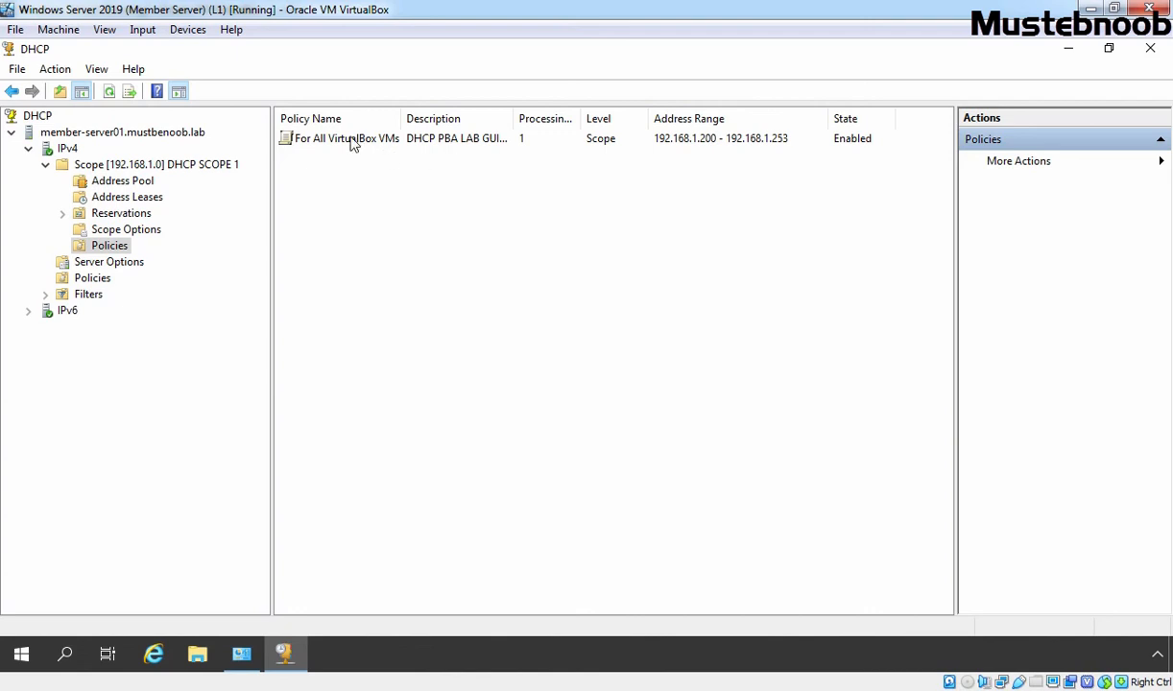
pyautogui.click(345, 138)
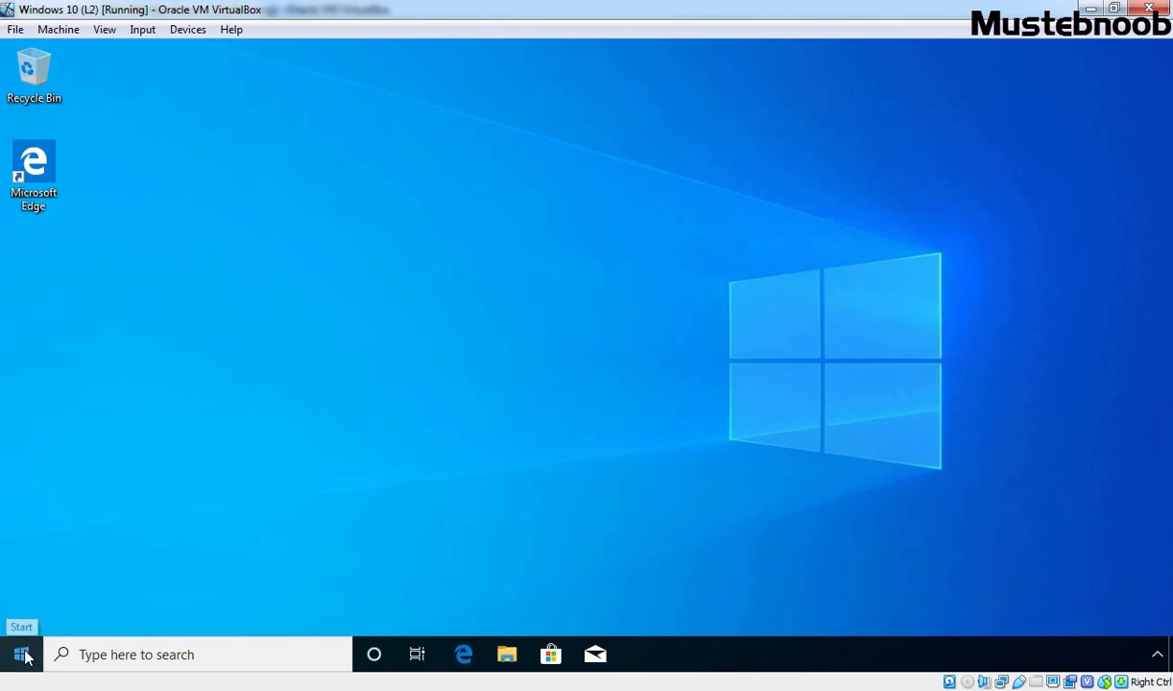
# Launch PowerShell on the Windows 10 client and run ipconfig /all, showing address 192.168.1.15
pyautogui.rightClick(21, 654)
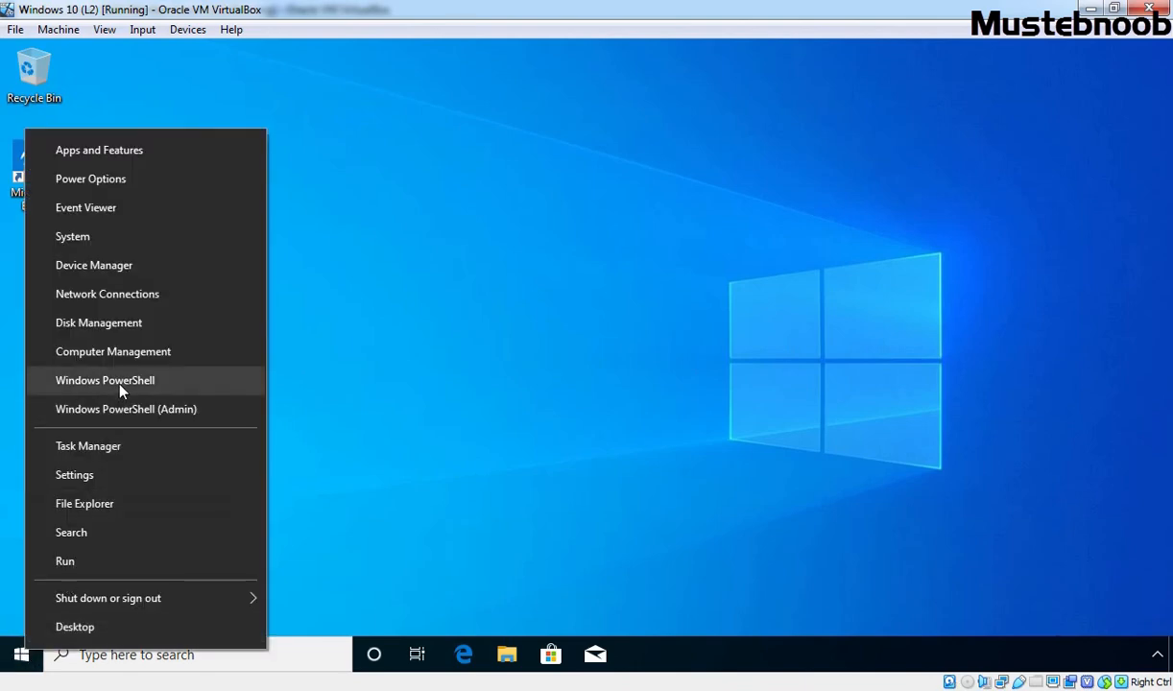
pyautogui.click(123, 387)
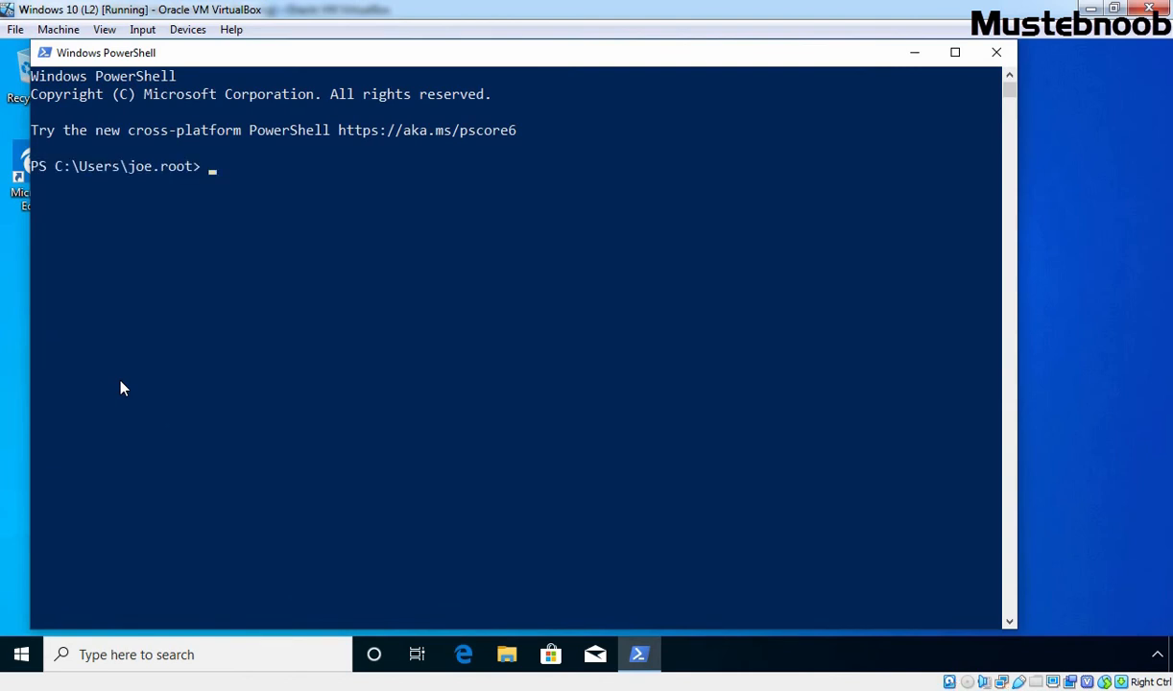
pyautogui.write('ipconfig /all')
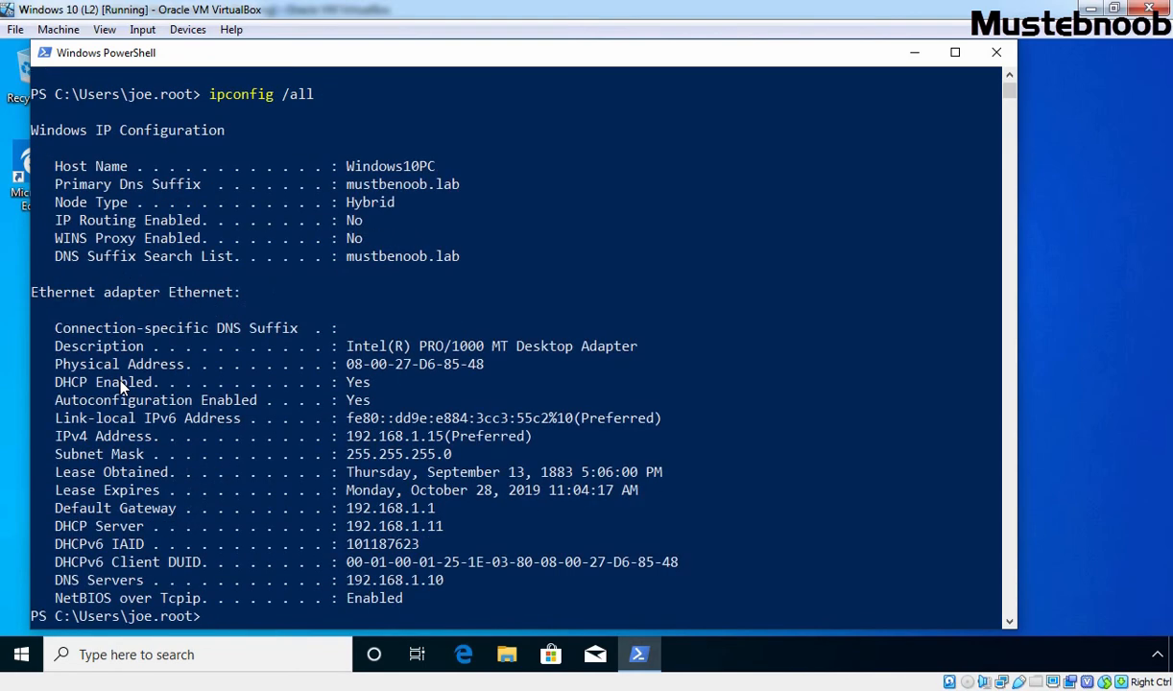
pyautogui.moveTo(58, 439)
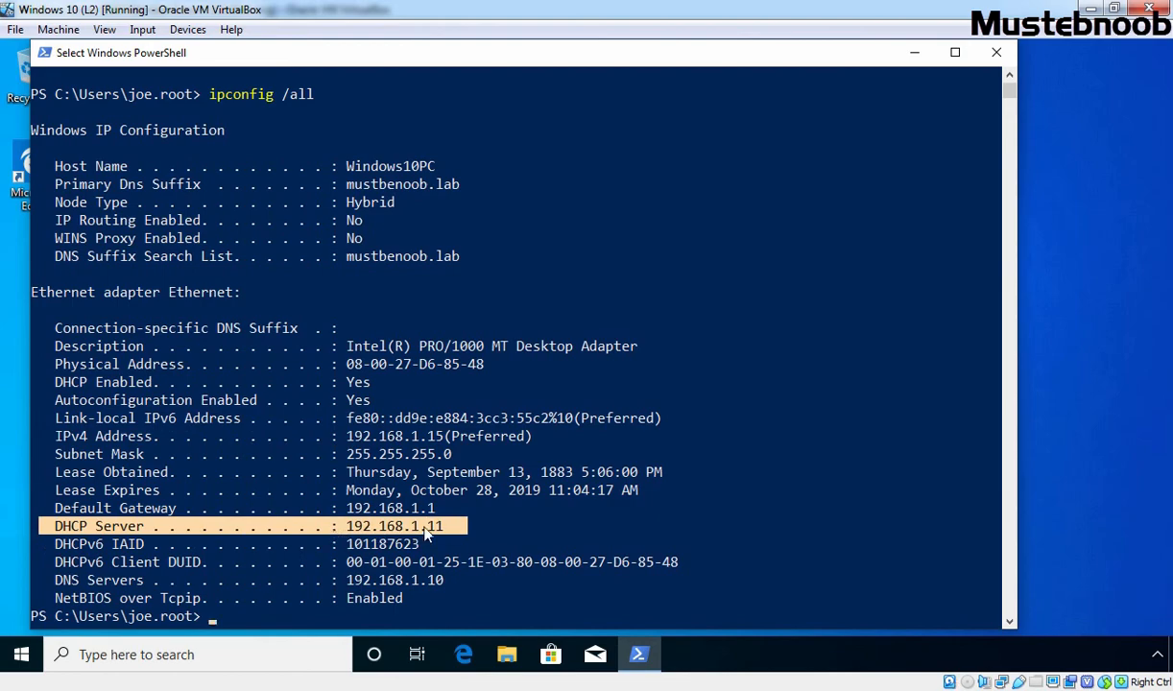
pyautogui.moveTo(54, 579)
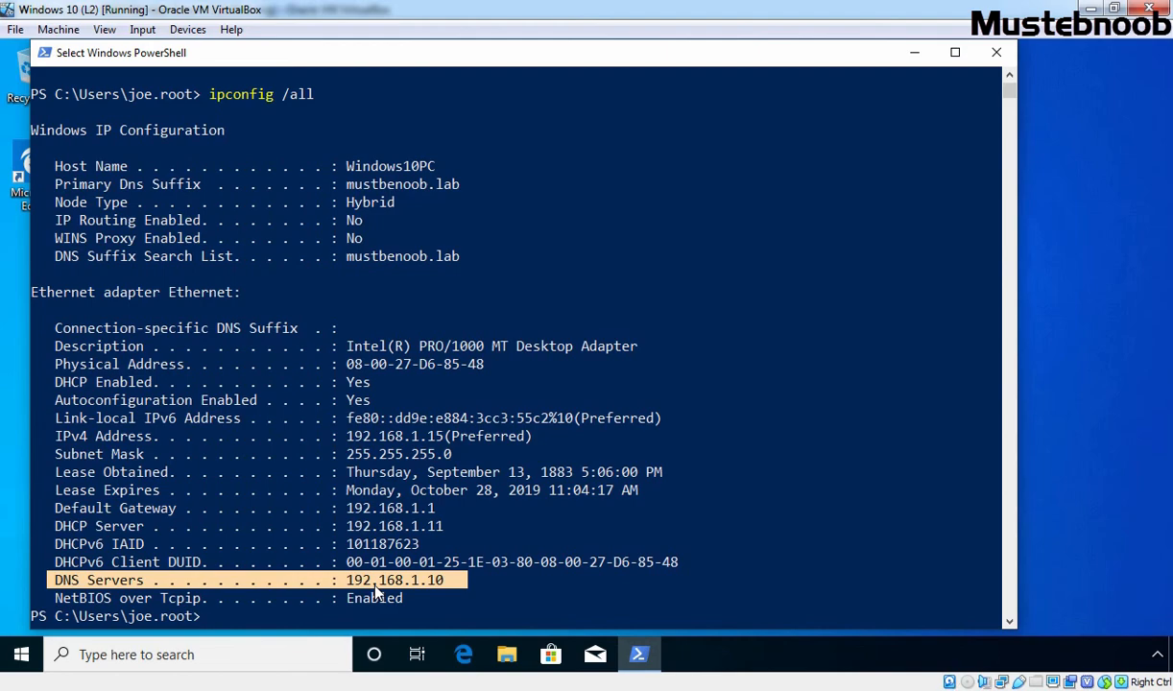
pyautogui.write('i')
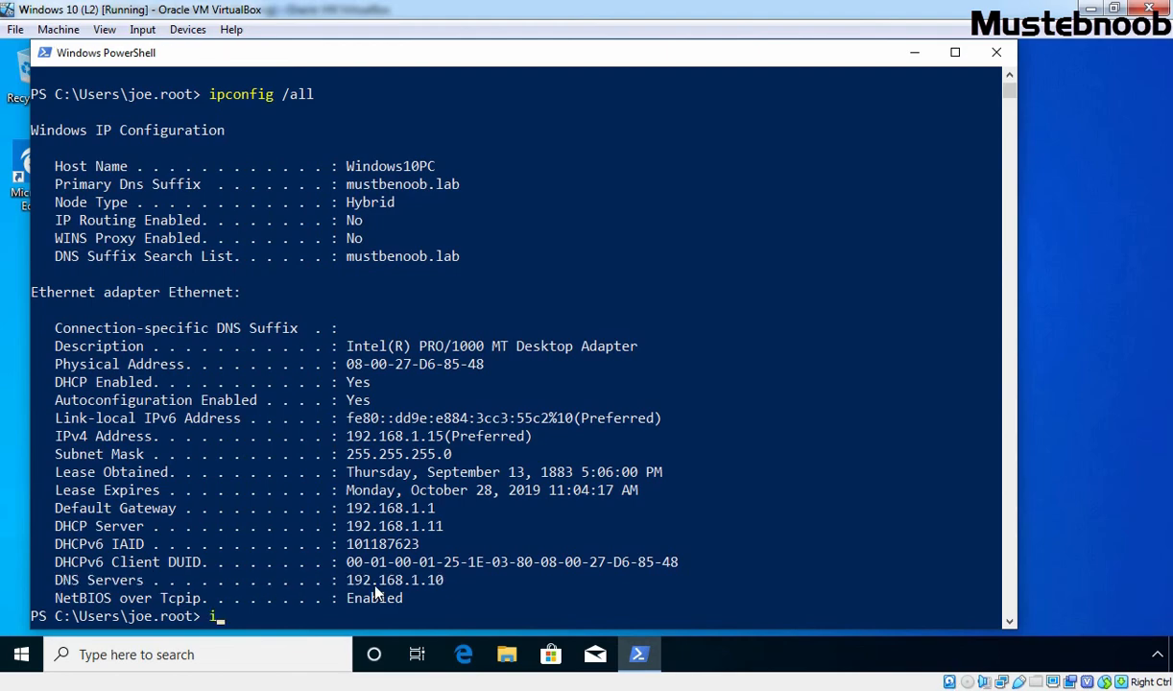
# Run ipconfig /release and /renew, confirming new address 192.168.1.200 with DNS 192.168.1.10 and 8.8.8.8
pyautogui.write('pconfig /release')
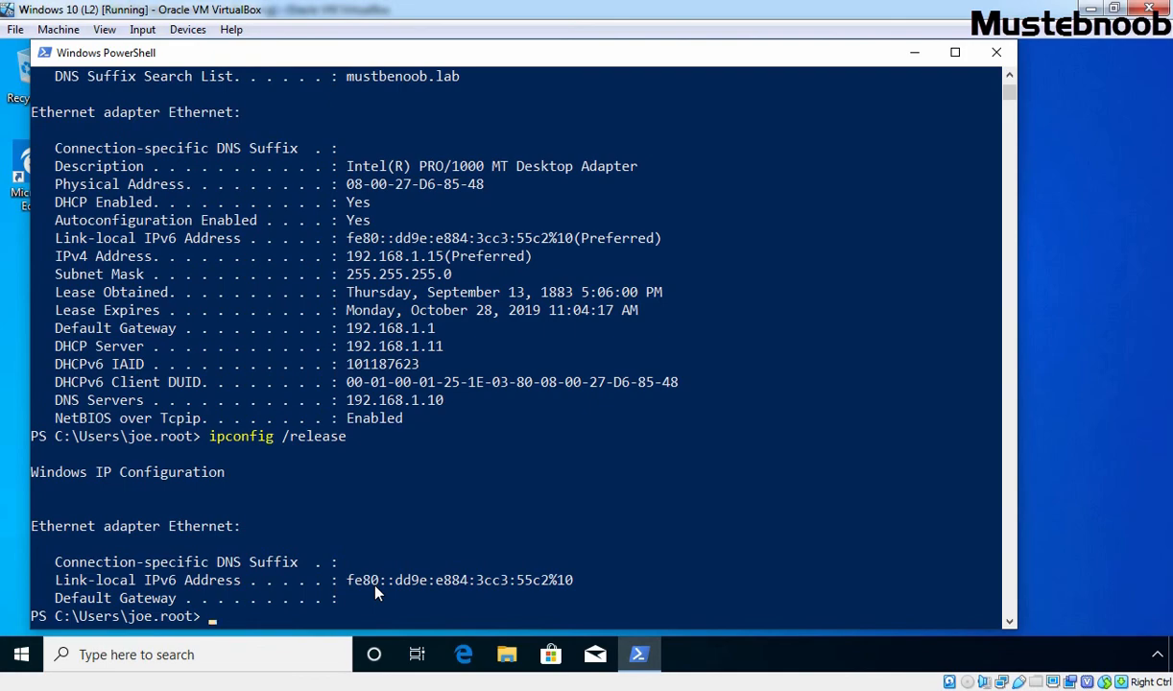
pyautogui.write('ipconfig /renew')
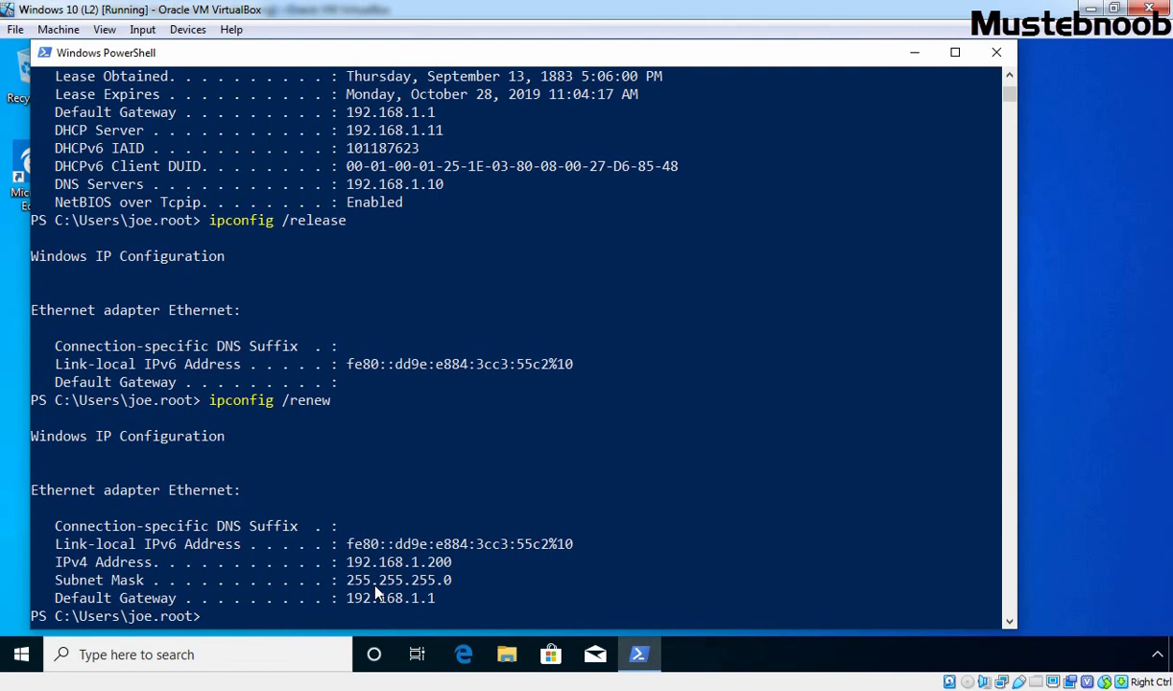
pyautogui.write('ipconfig /release')
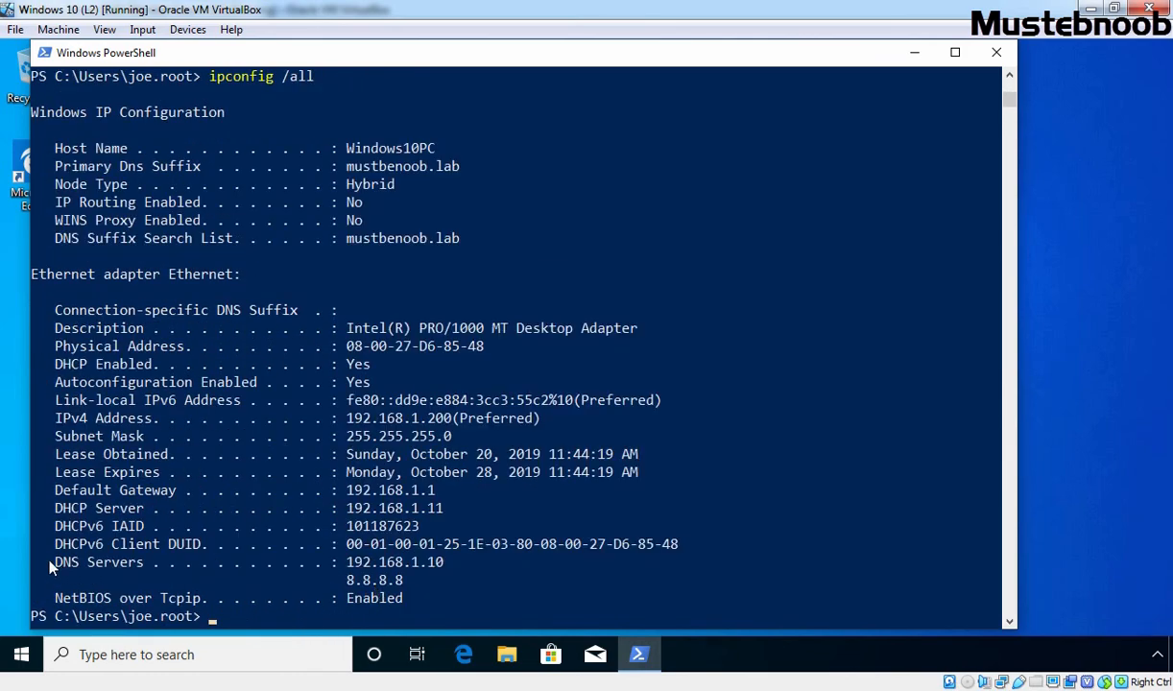
pyautogui.moveTo(54, 560); pyautogui.dragTo(484, 579)
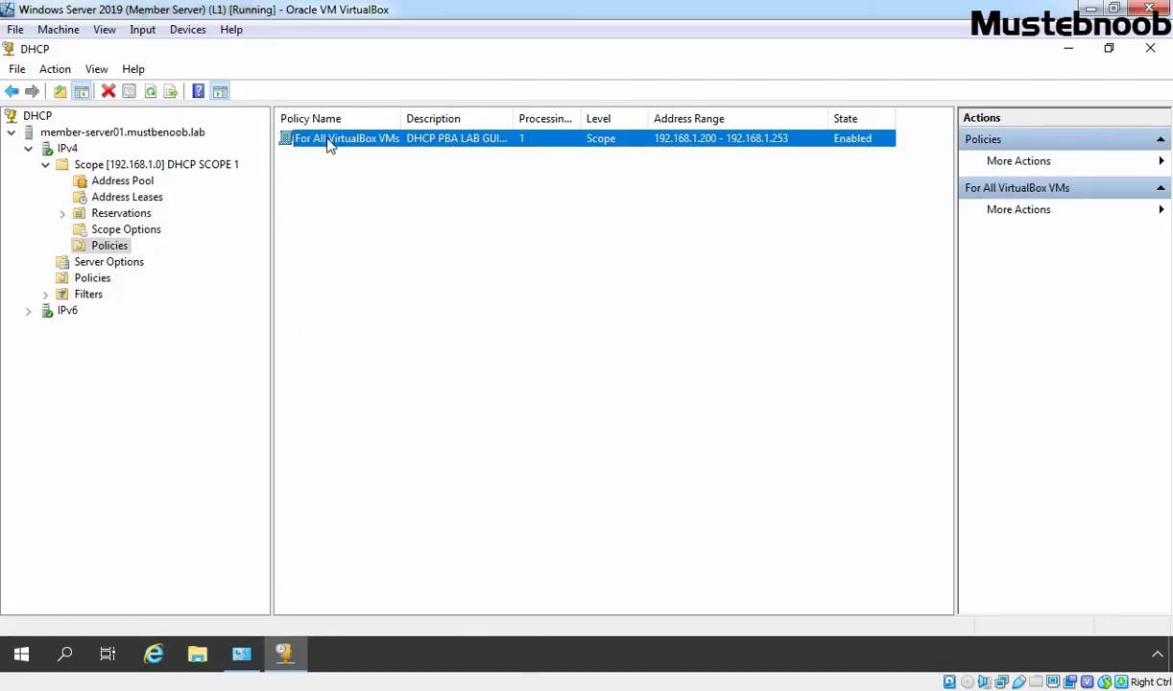
pyautogui.moveTo(361, 146)
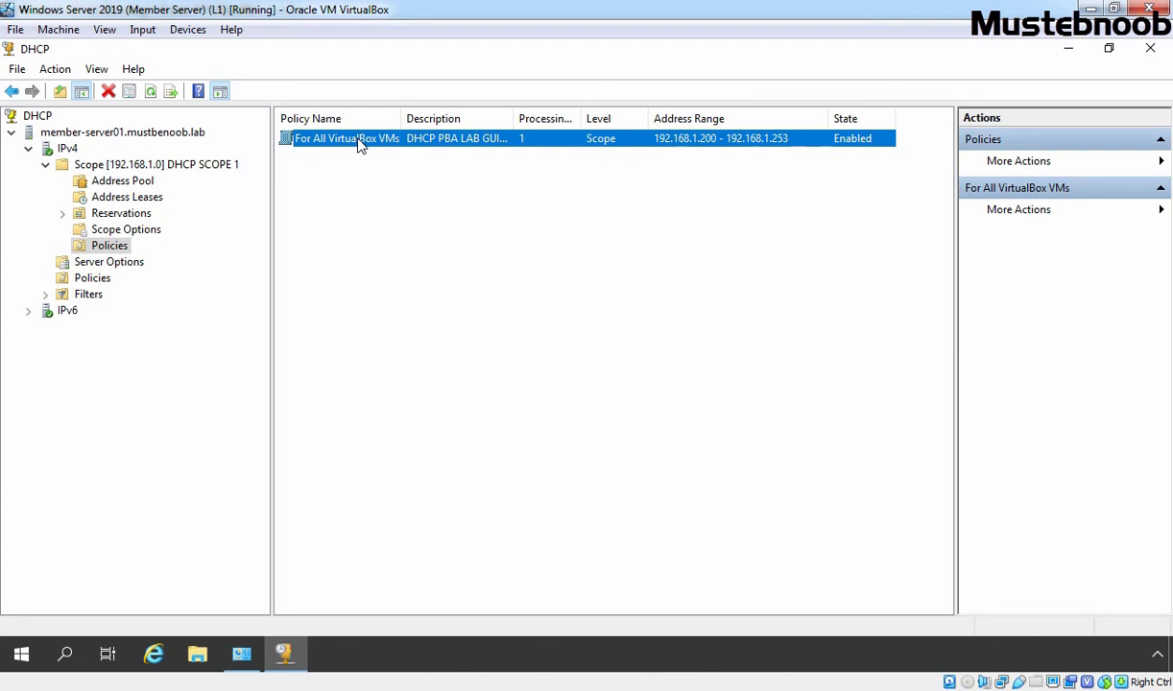
pyautogui.moveTo(700, 154)
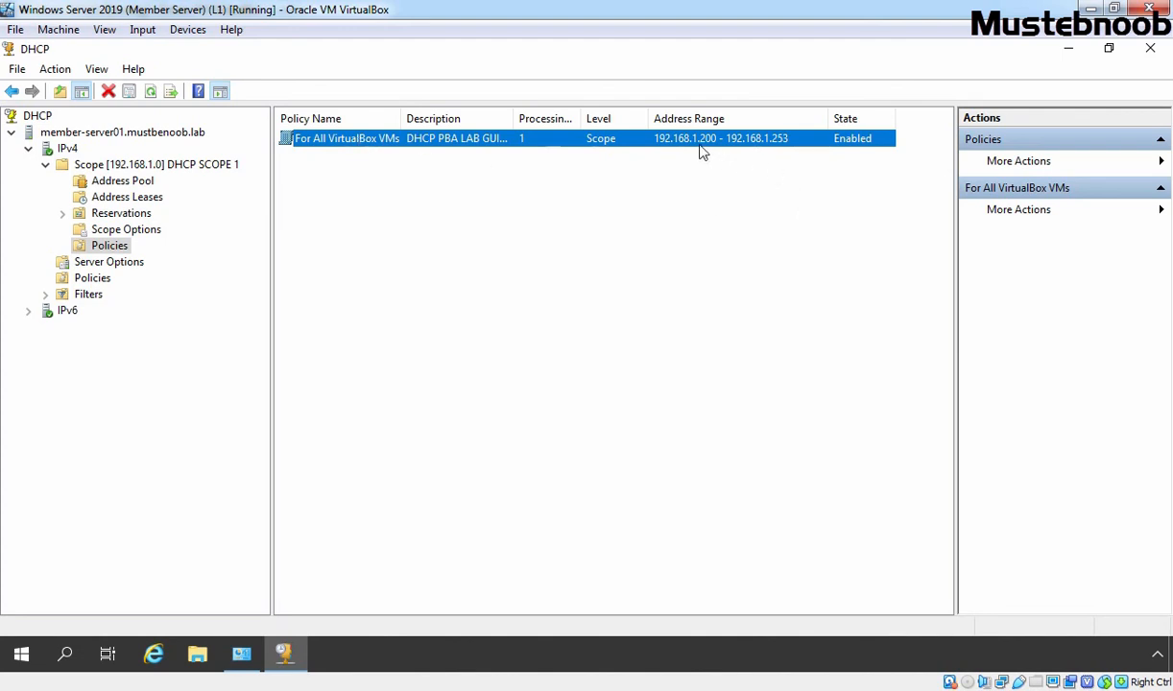
pyautogui.moveTo(752, 144)
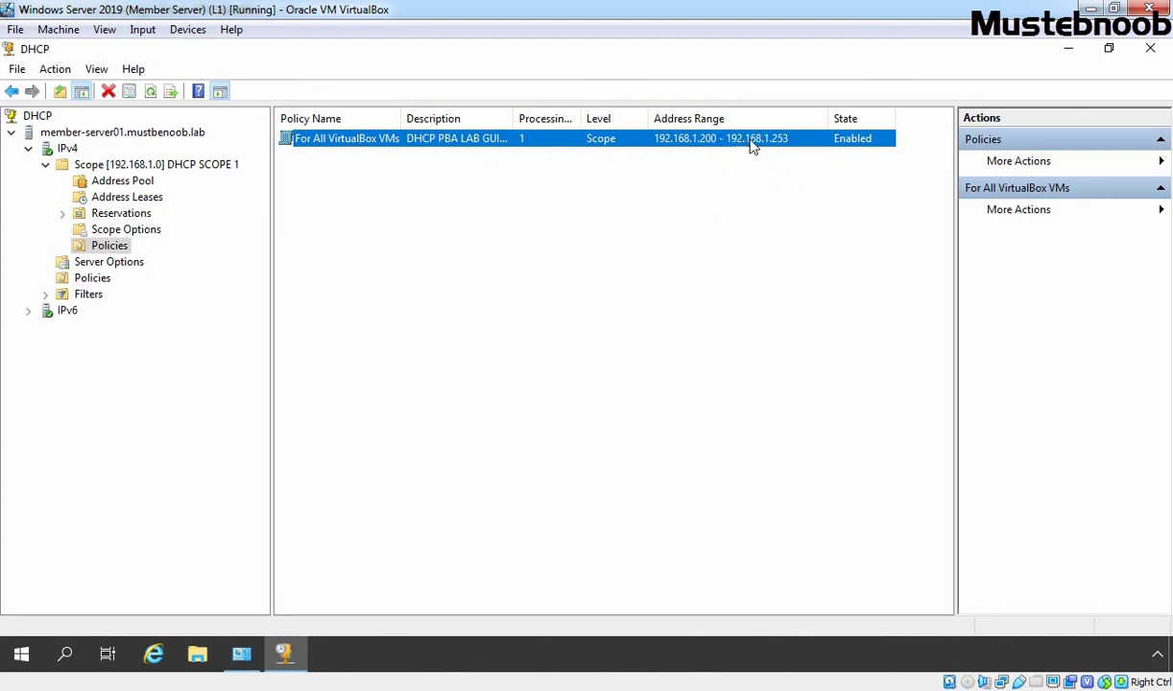